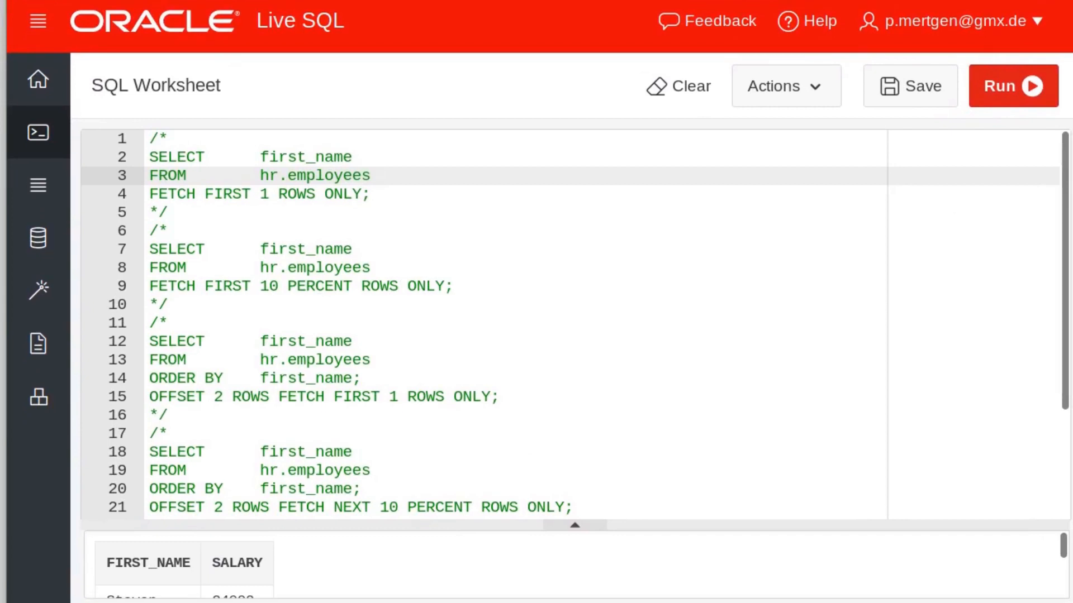
Uncomment the first SELECT, change FETCH FIRST 1 to 3 rows, and run it.
{"action": "left_click", "coordinate": [170, 137]}
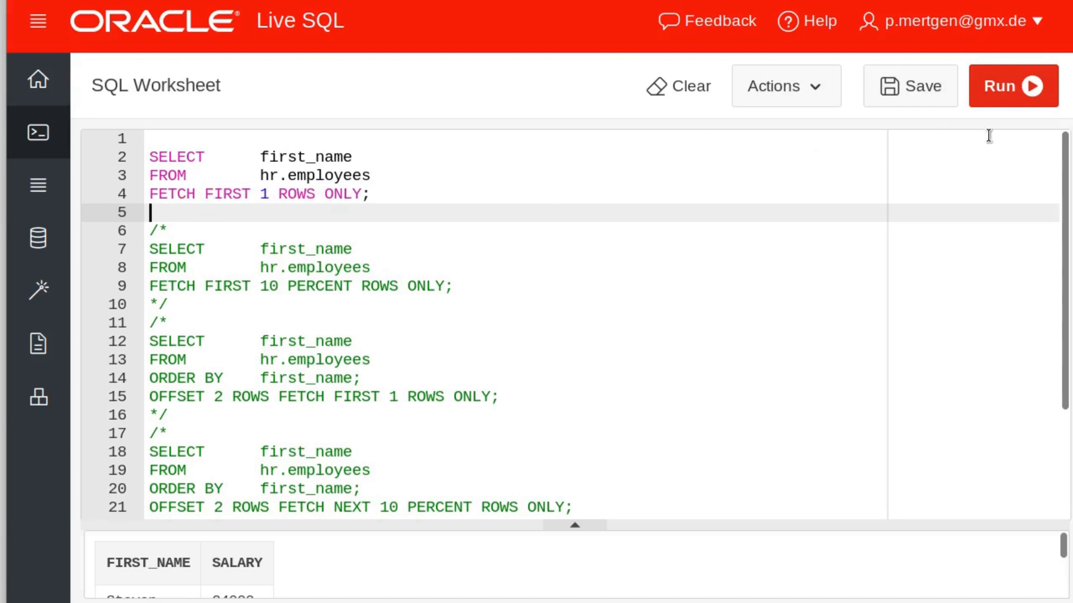
{"action": "left_click", "coordinate": [1012, 86]}
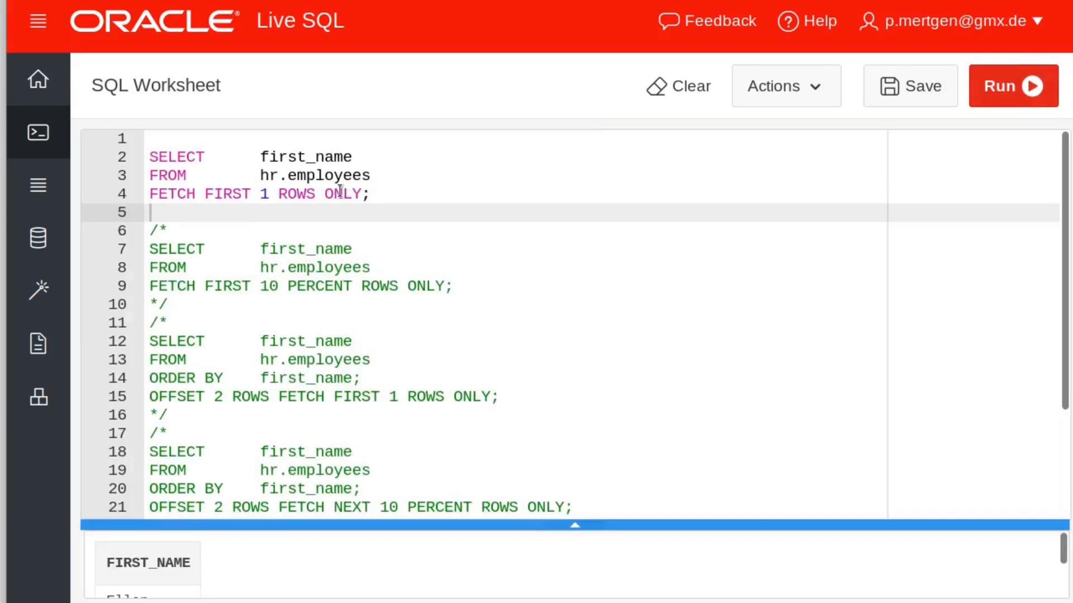
{"action": "left_click", "coordinate": [271, 194]}
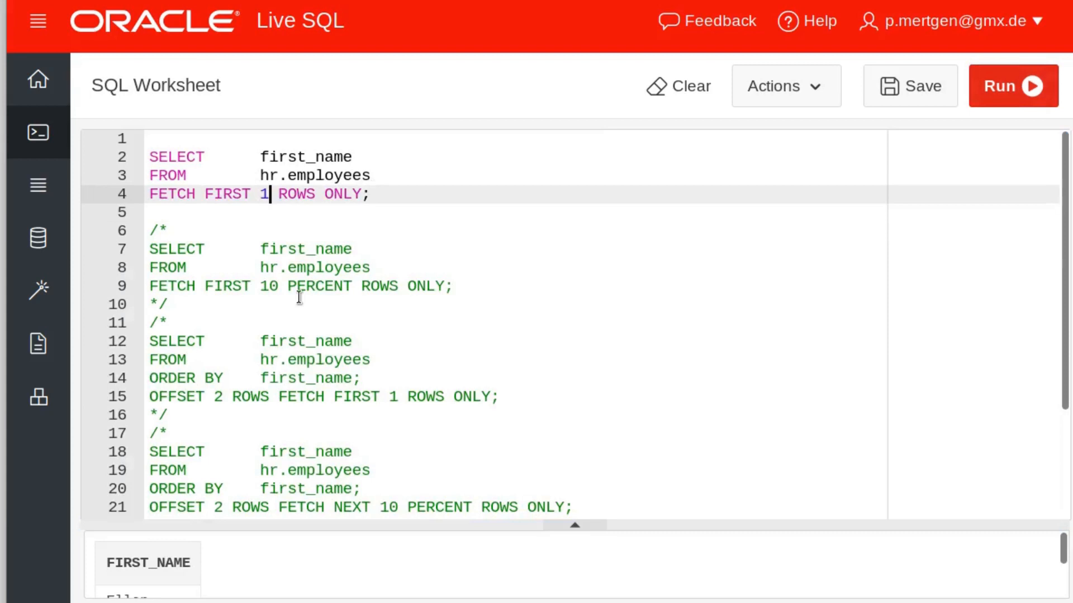
{"action": "type", "text": "3"}
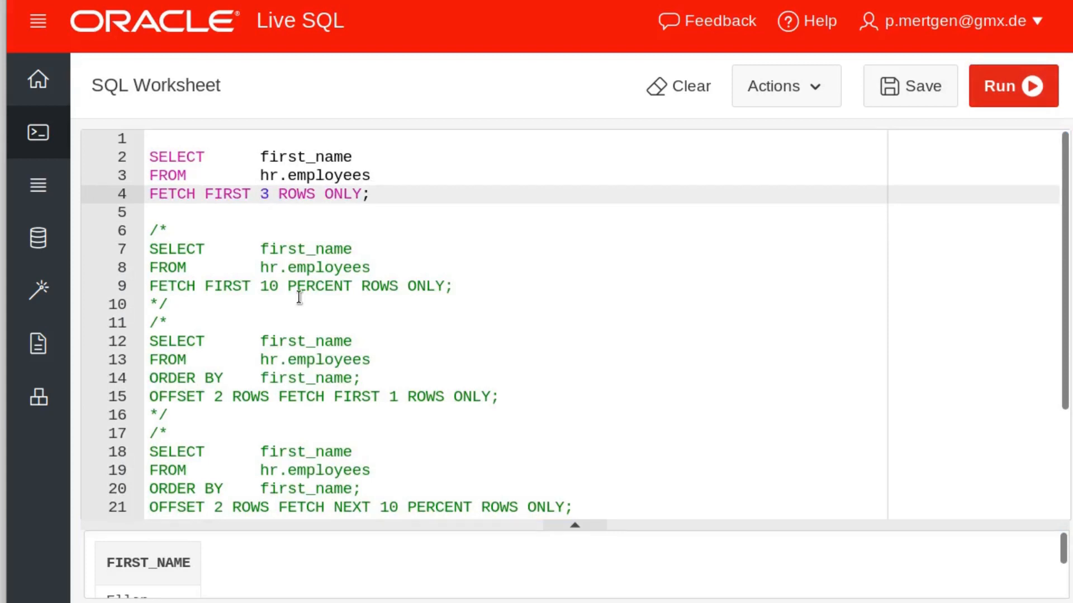
{"action": "left_click", "coordinate": [1013, 86]}
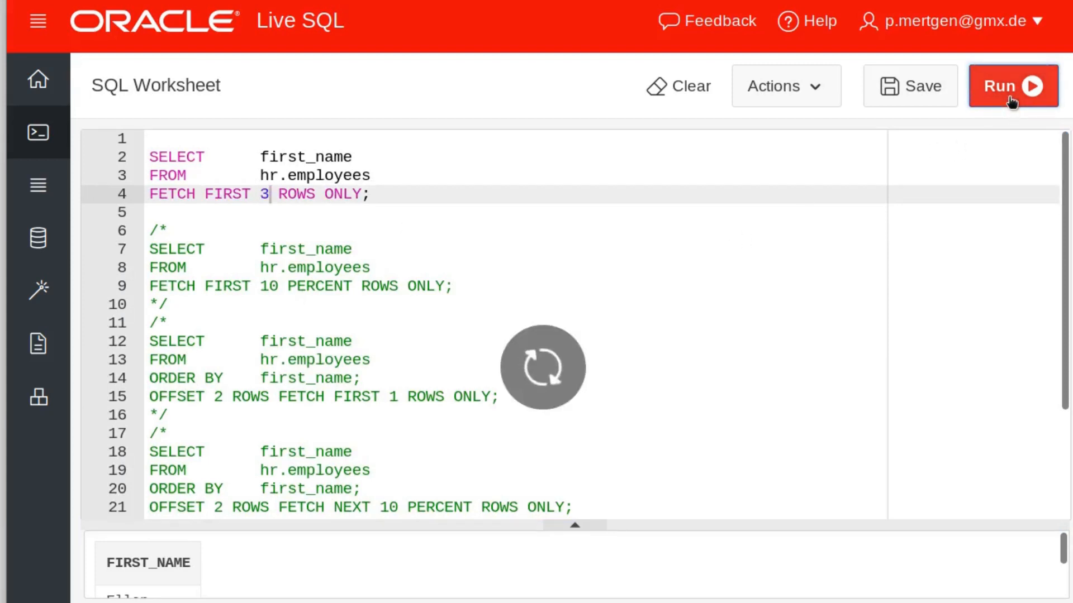
{"action": "left_click", "coordinate": [1011, 85]}
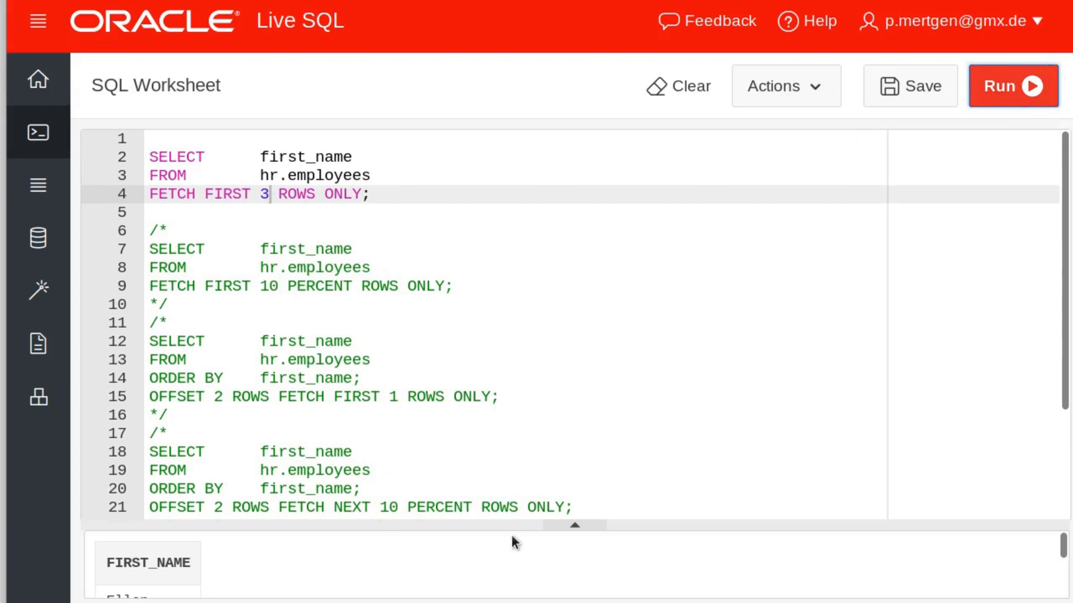
Maximize the results pane to see the three names Ellen, Sundar and Mozhe.
{"action": "left_click", "coordinate": [1013, 86]}
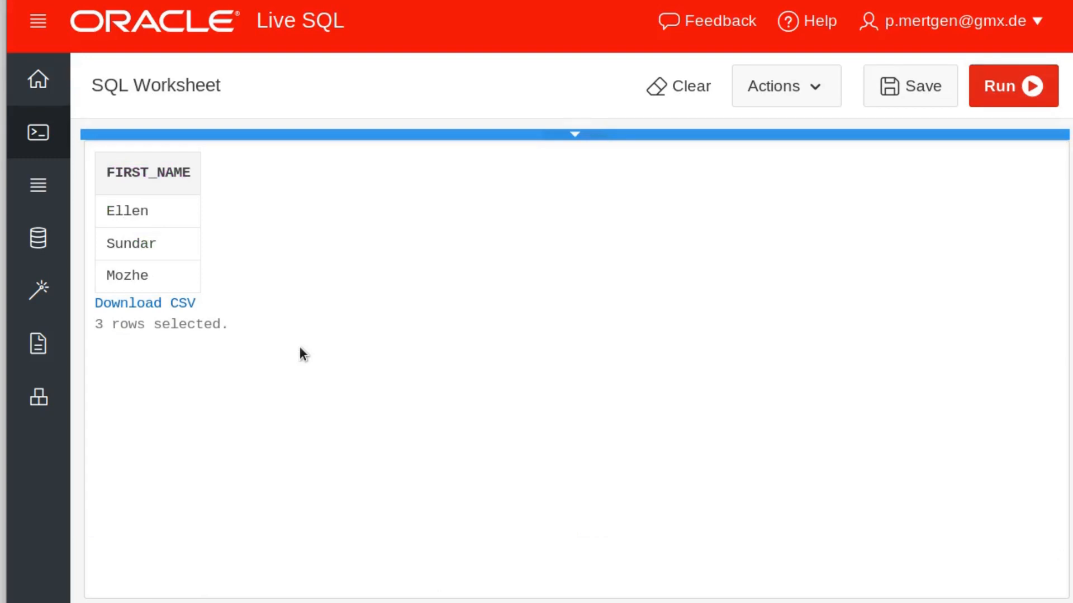
{"action": "mouse_move", "coordinate": [265, 333]}
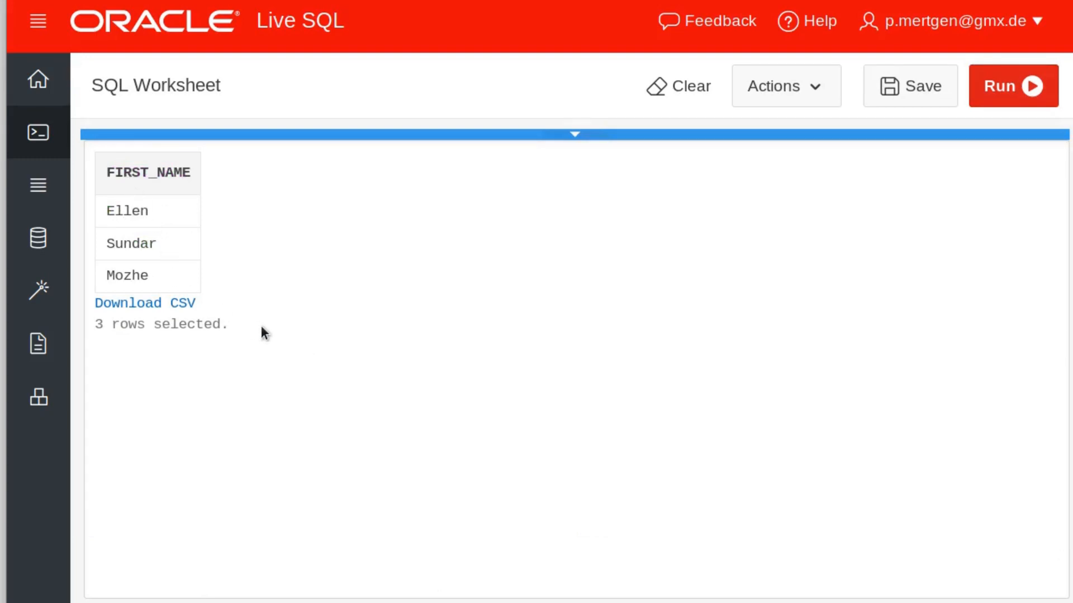
{"action": "mouse_move", "coordinate": [122, 213]}
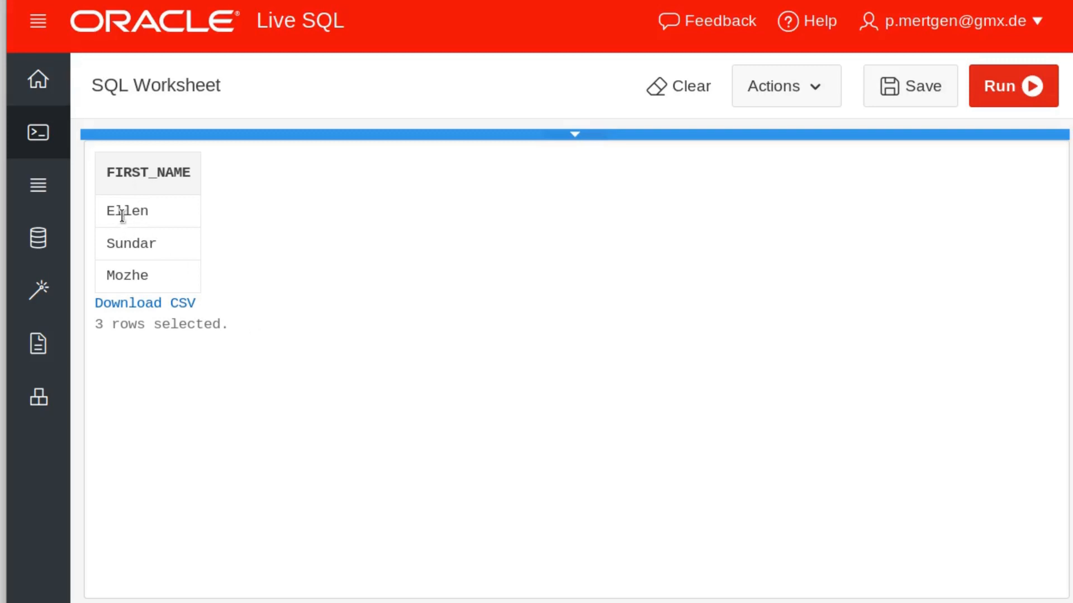
{"action": "mouse_move", "coordinate": [143, 280]}
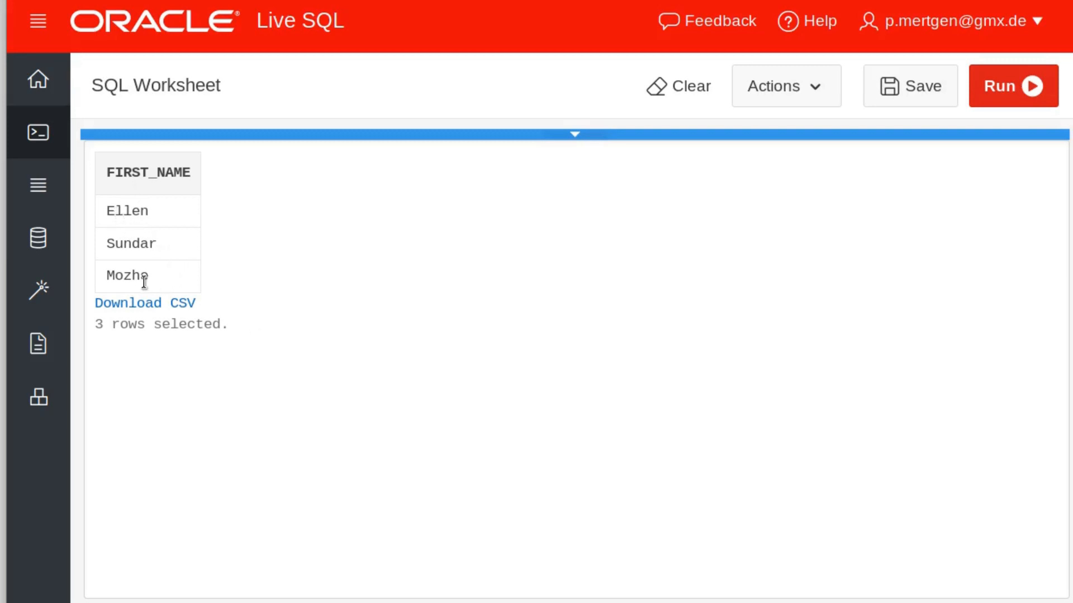
{"action": "mouse_move", "coordinate": [284, 279]}
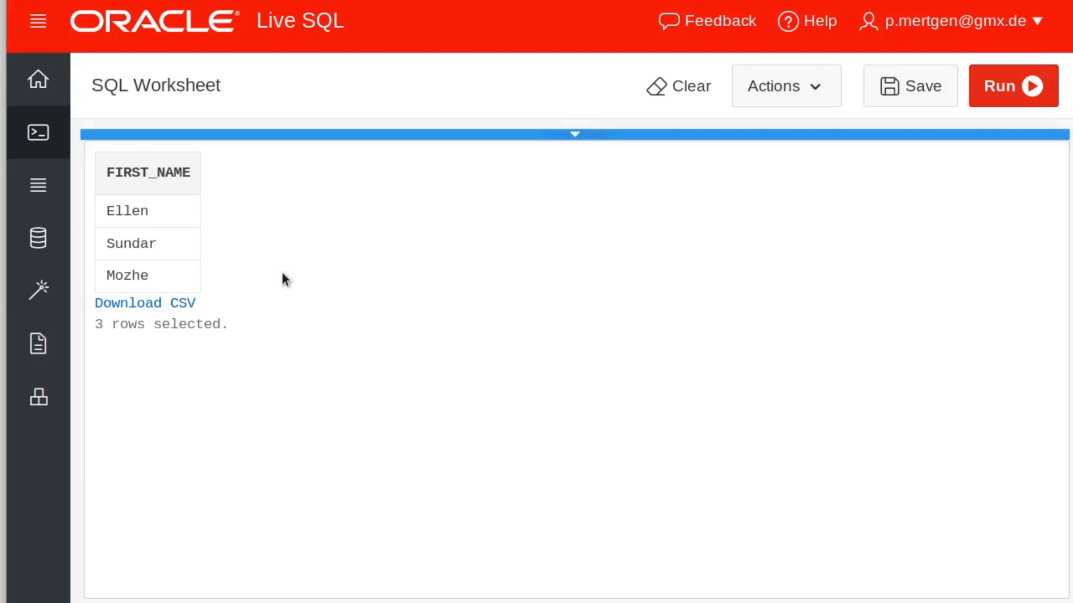
{"action": "mouse_move", "coordinate": [101, 209]}
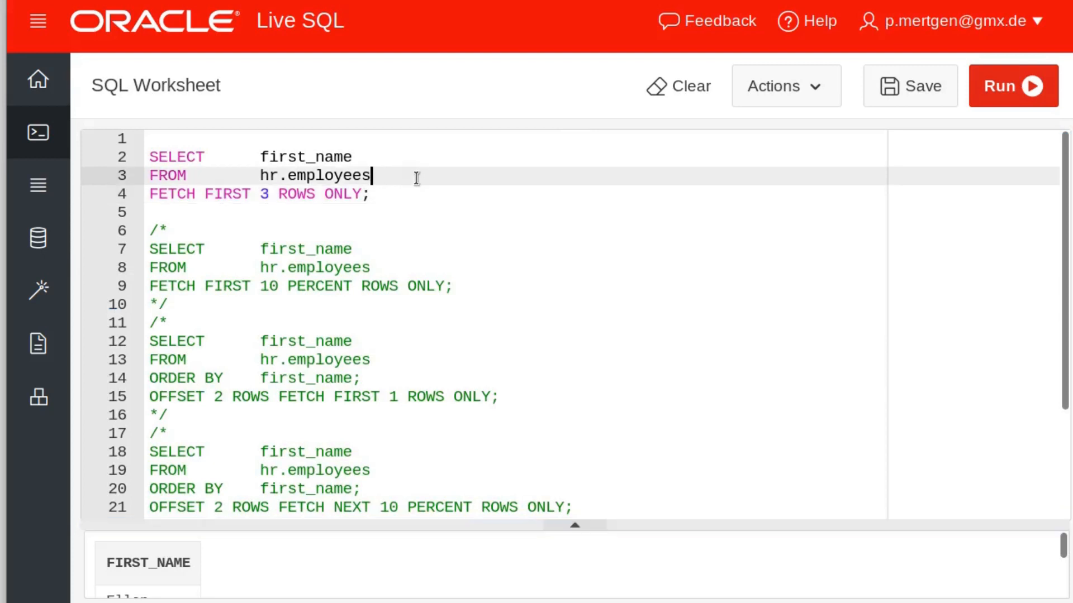
Add ORDER BY first_name on a new line after FROM hr.employees, then begin a comment marker.
{"action": "key", "text": "Enter"}
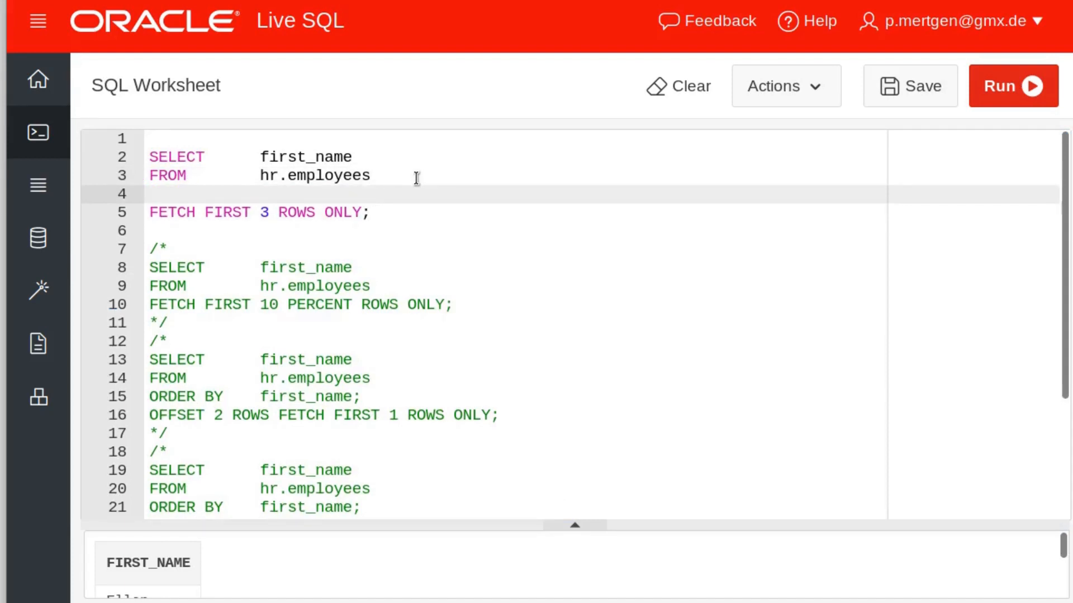
{"action": "type", "text": "ORDER"}
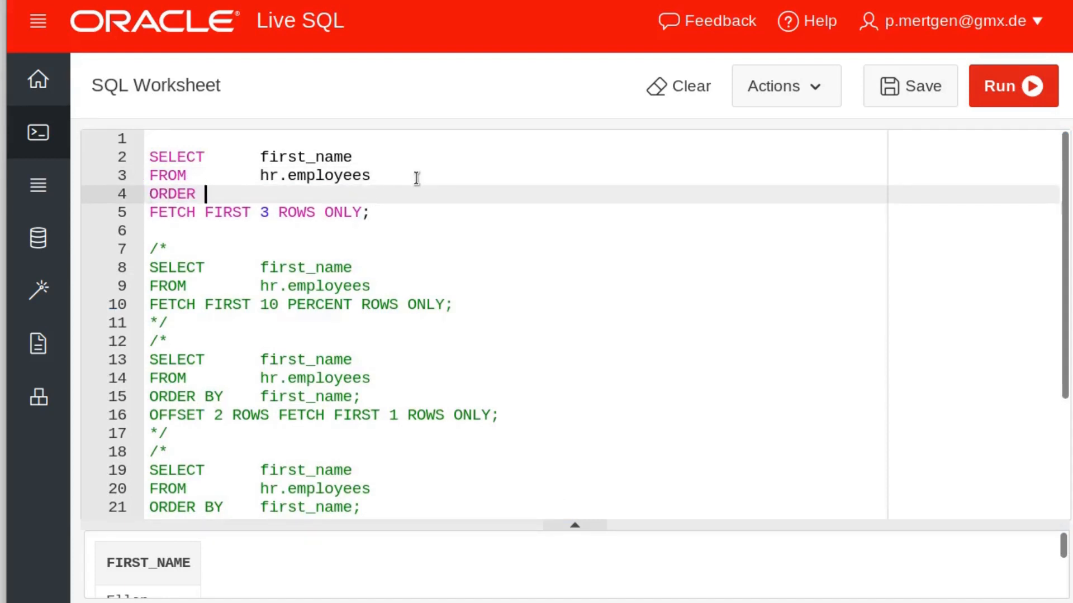
{"action": "type", "text": "BY"}
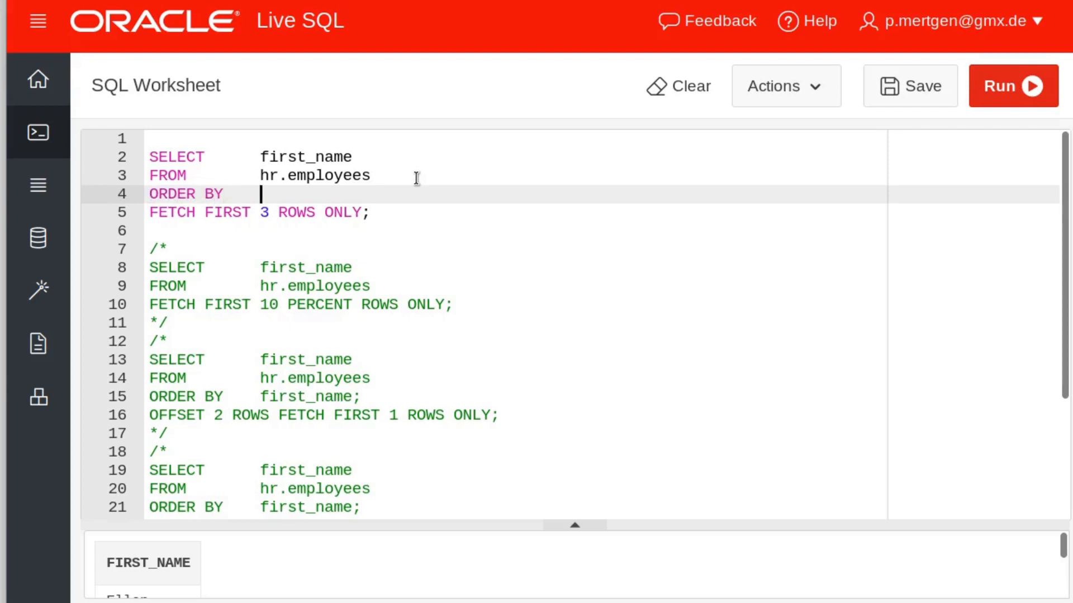
{"action": "type", "text": "first_"}
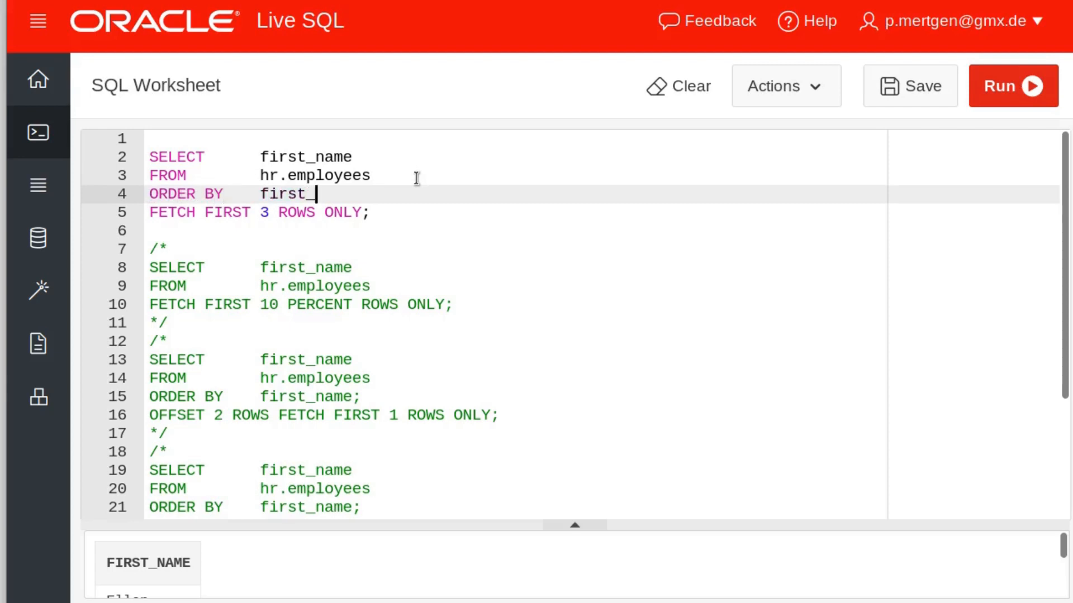
{"action": "type", "text": "name"}
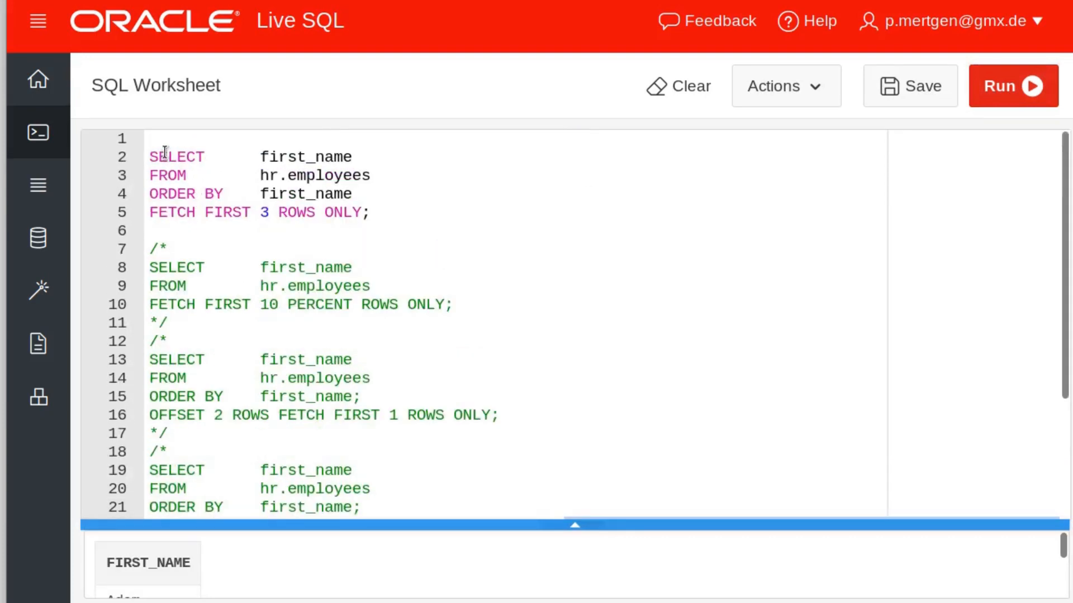
{"action": "type", "text": "/*"}
{"action": "type", "text": "*/"}
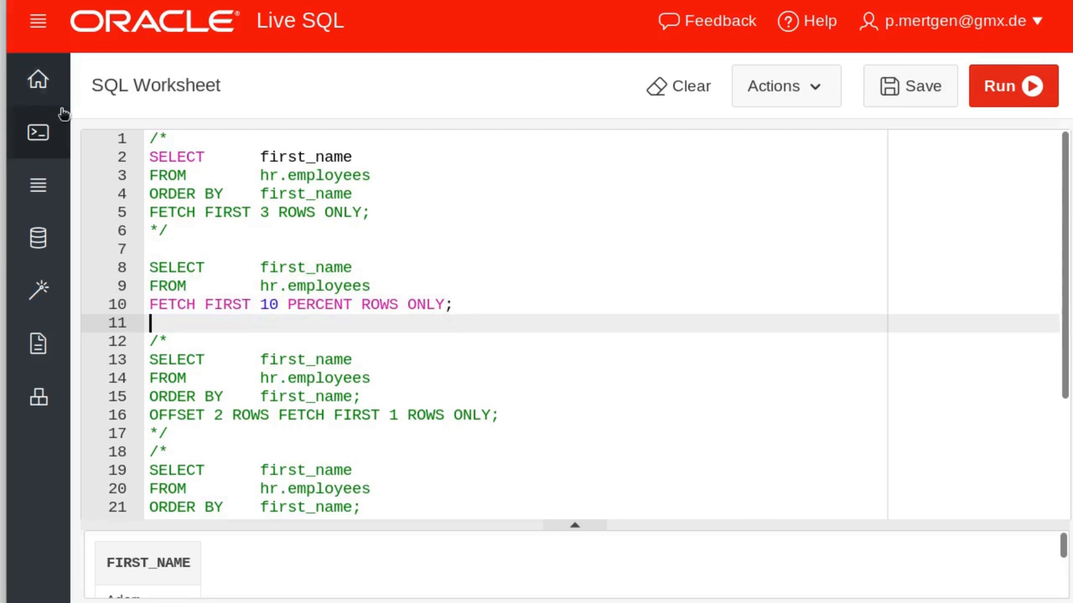
{"action": "mouse_move", "coordinate": [455, 273]}
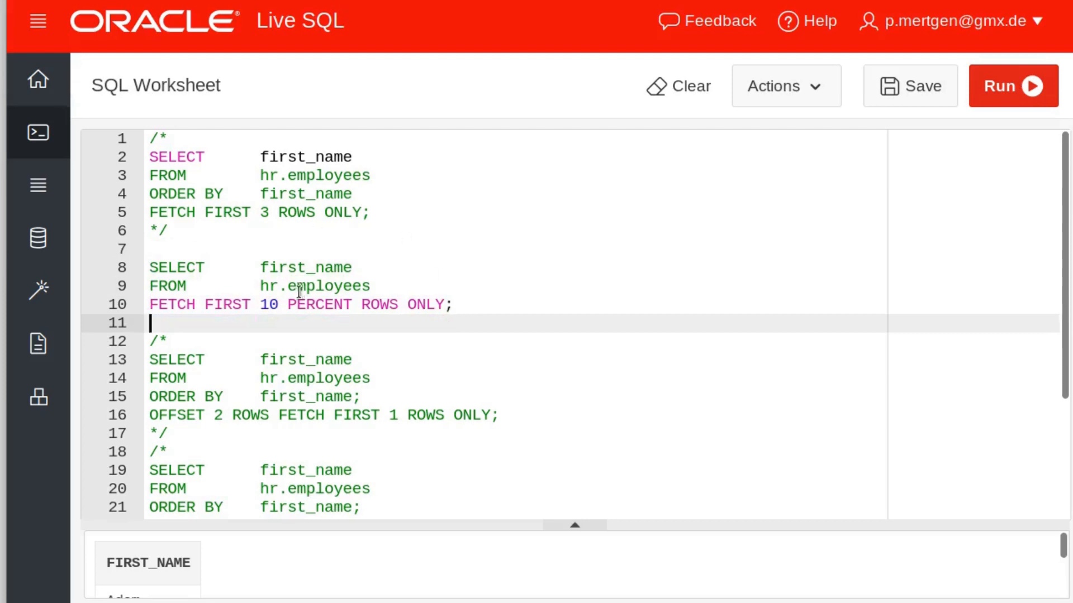
Run the FETCH FIRST 10 PERCENT query, returning 11 first names.
{"action": "left_click", "coordinate": [1013, 85]}
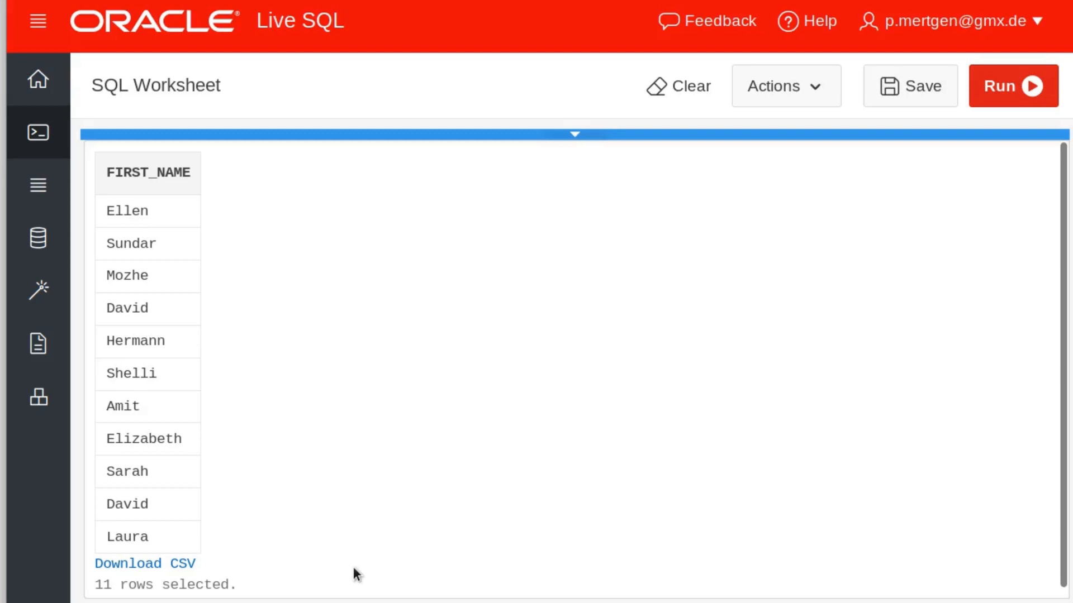
{"action": "mouse_move", "coordinate": [561, 150]}
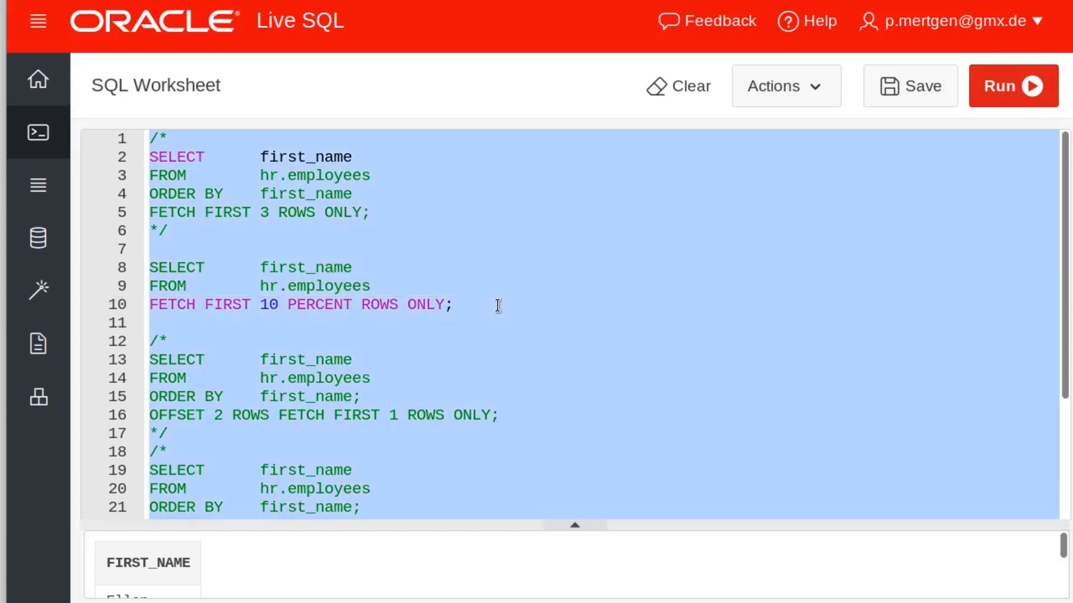
{"action": "mouse_move", "coordinate": [39, 237]}
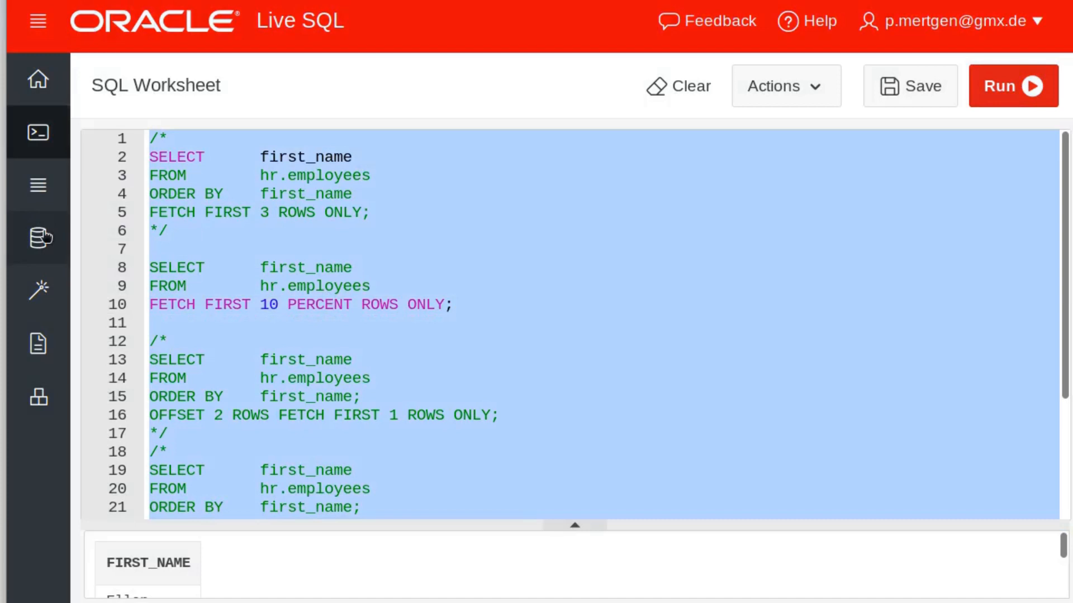
Open the HR EMPLOYEES table details in the schema browser, showing 107 rows.
{"action": "left_click", "coordinate": [38, 237]}
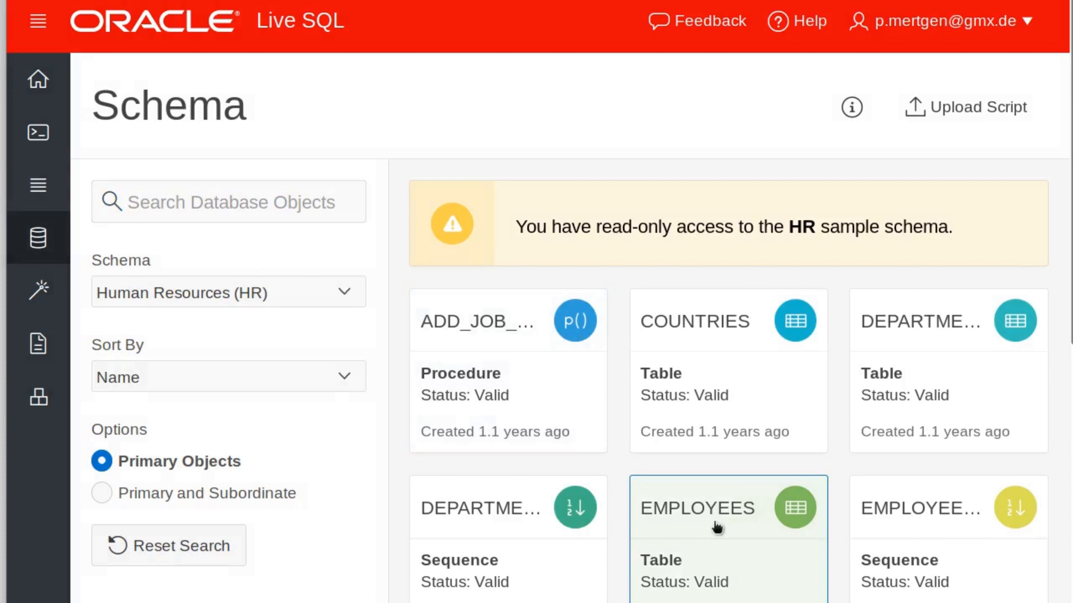
{"action": "left_click", "coordinate": [697, 508]}
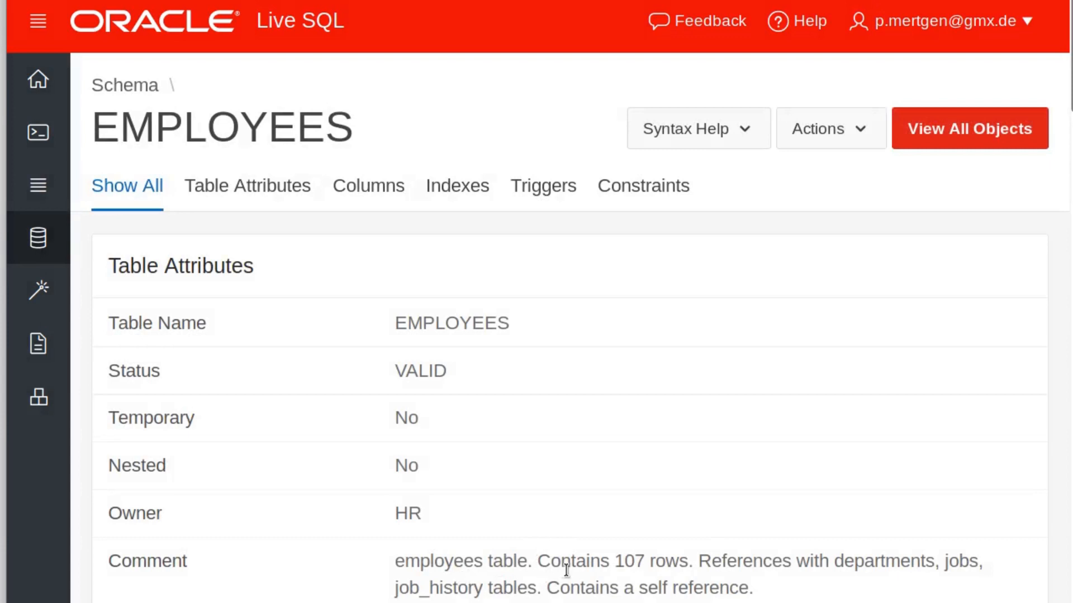
{"action": "mouse_move", "coordinate": [649, 580]}
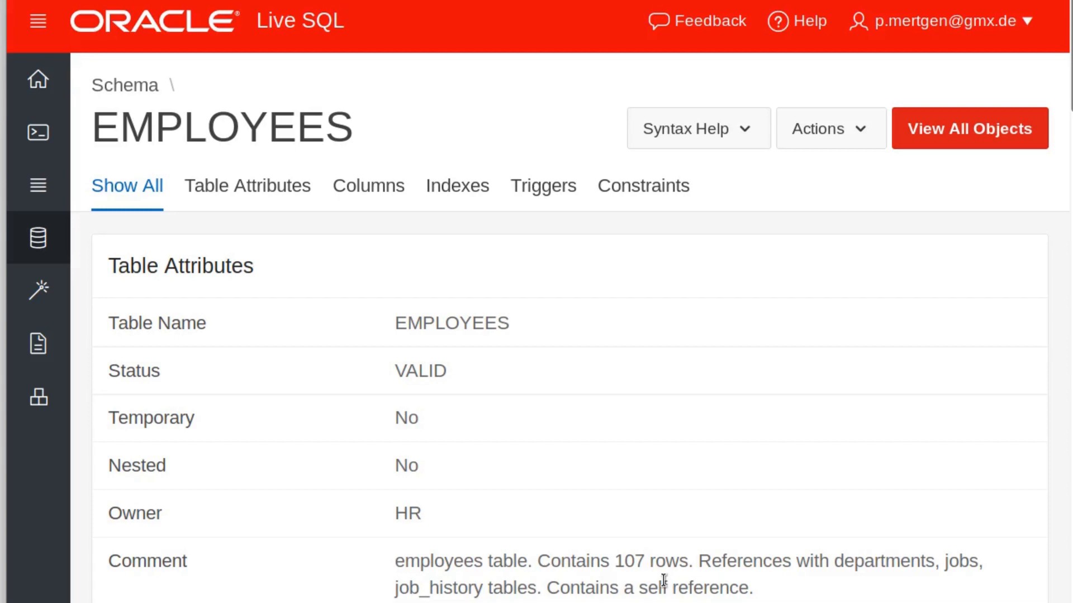
{"action": "mouse_move", "coordinate": [628, 577]}
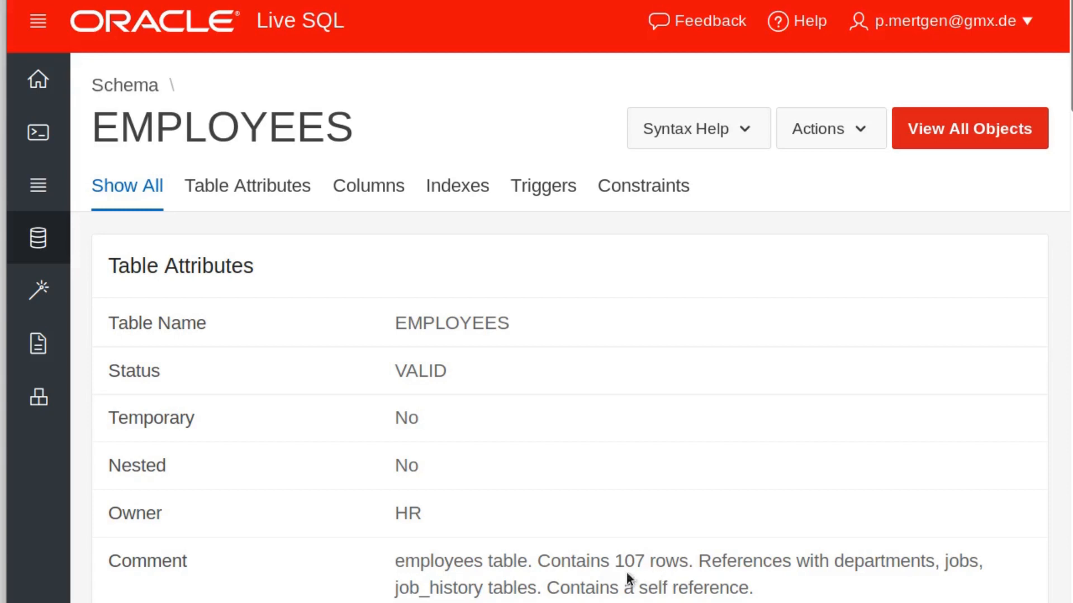
{"action": "mouse_move", "coordinate": [641, 581]}
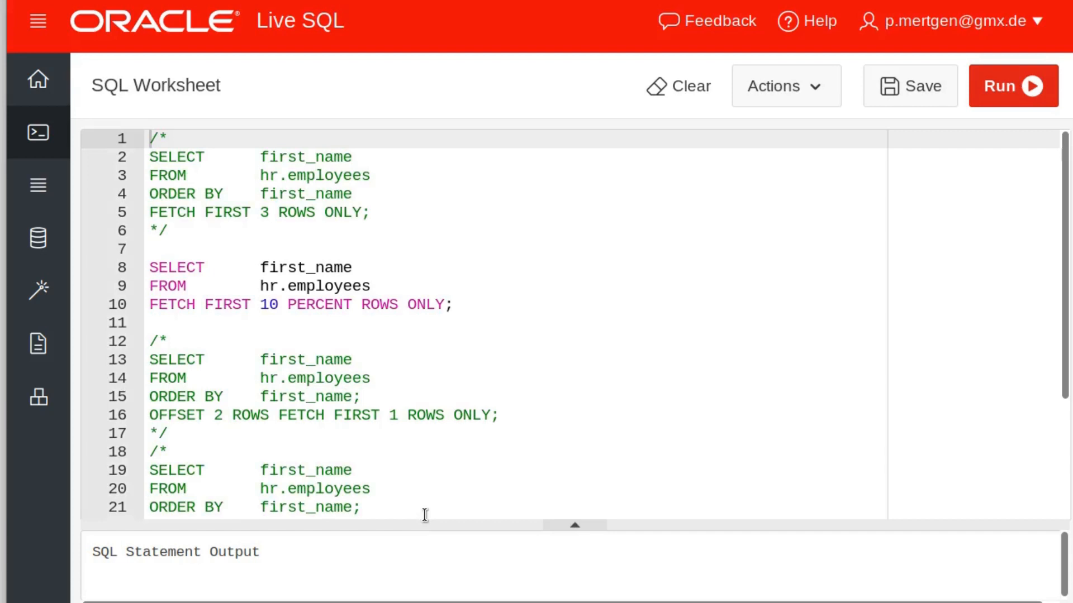
{"action": "mouse_move", "coordinate": [324, 251]}
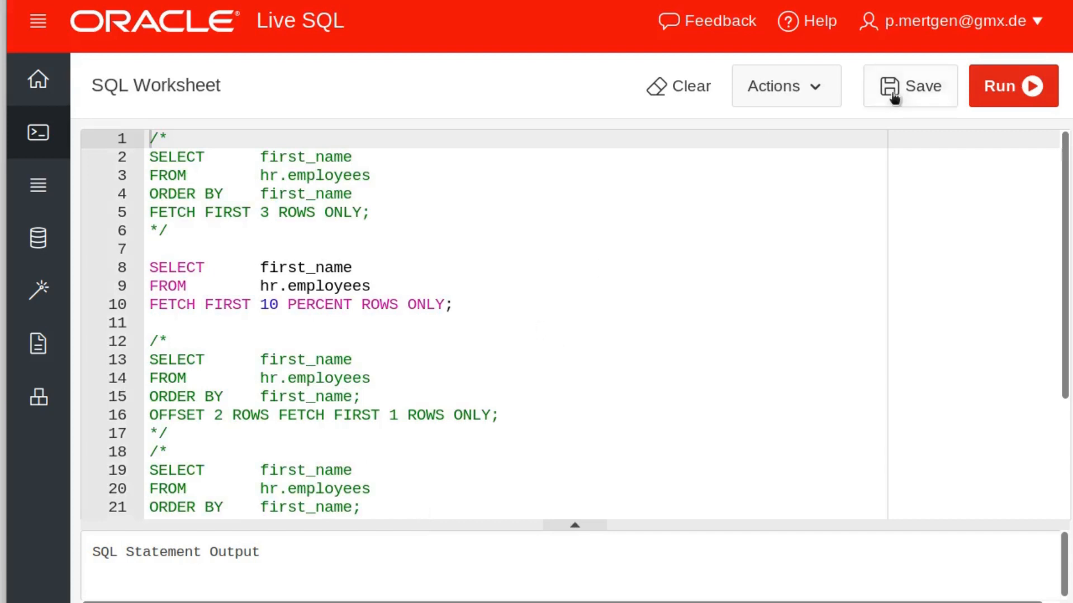
Run the 10 PERCENT query, then run the OFFSET 2 ROWS query and maximize its results.
{"action": "left_click", "coordinate": [1013, 86]}
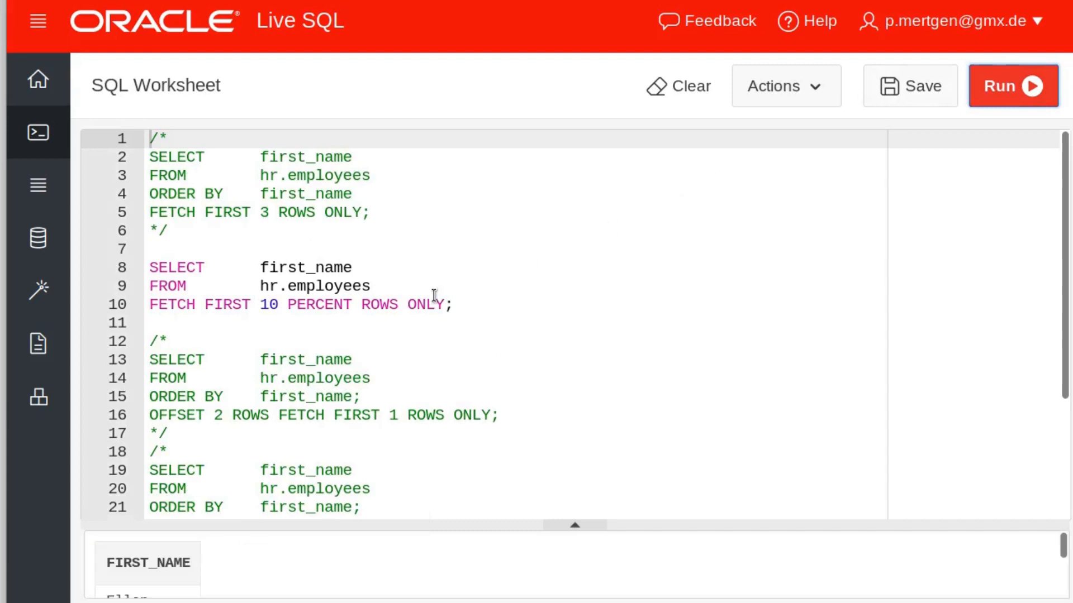
{"action": "mouse_move", "coordinate": [574, 525]}
{"action": "type", "text": "--"}
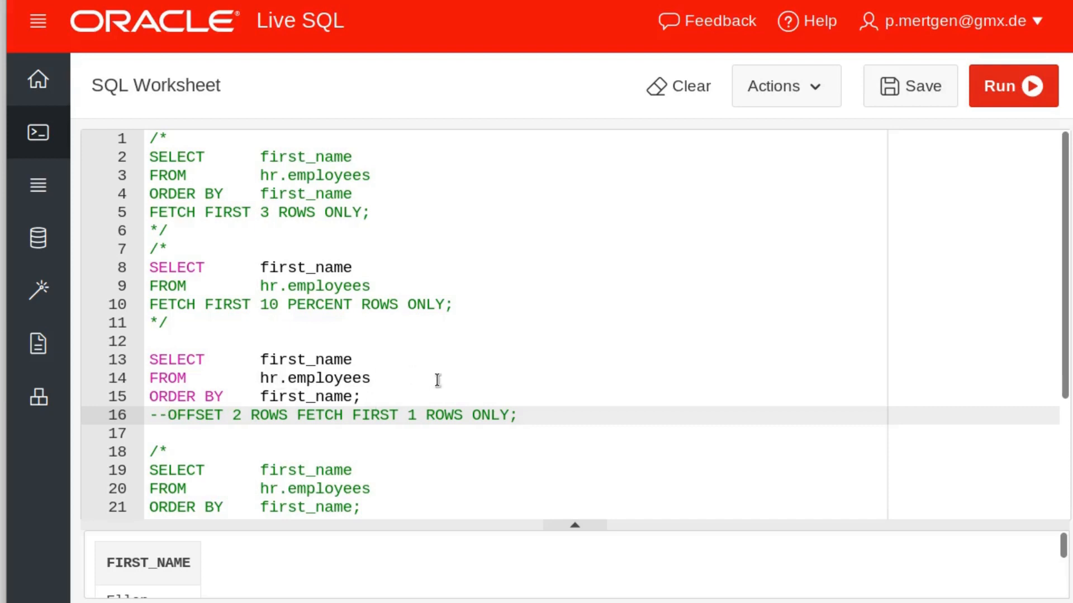
{"action": "left_click", "coordinate": [1013, 85]}
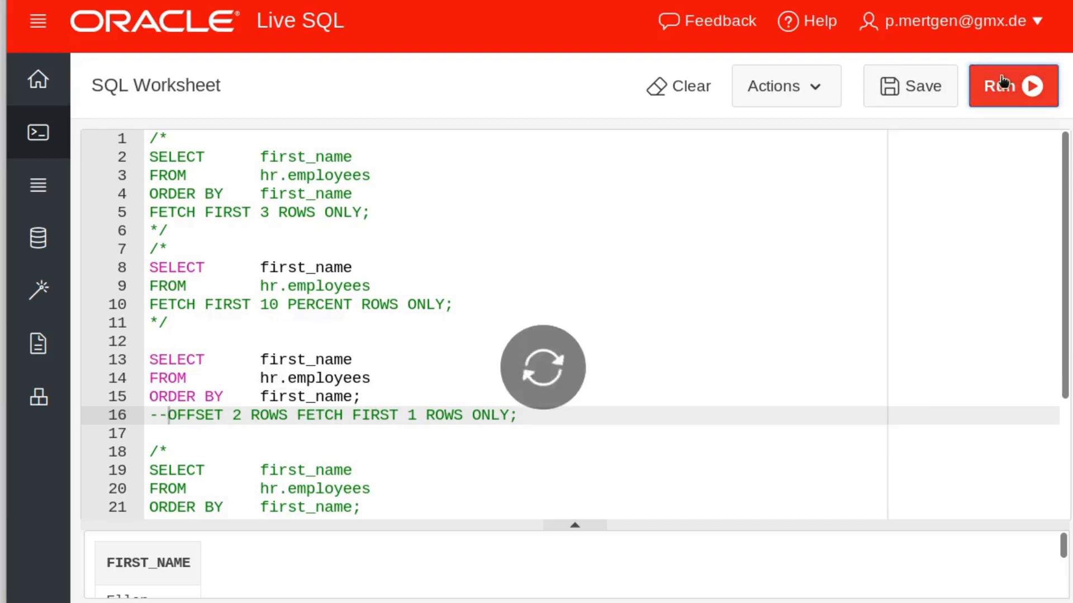
{"action": "left_click", "coordinate": [1012, 85]}
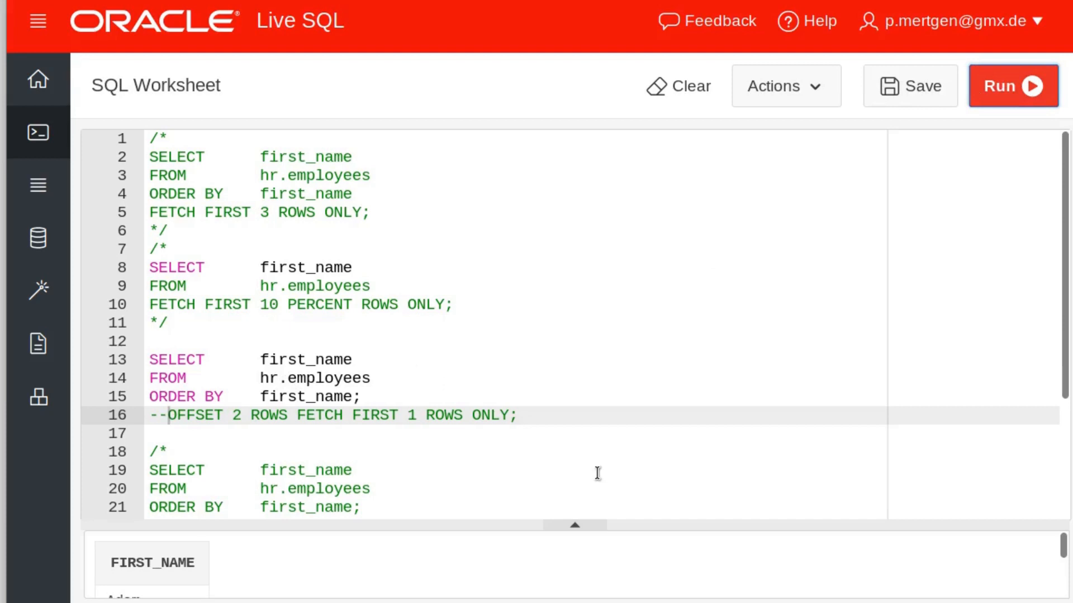
{"action": "left_click", "coordinate": [1012, 85]}
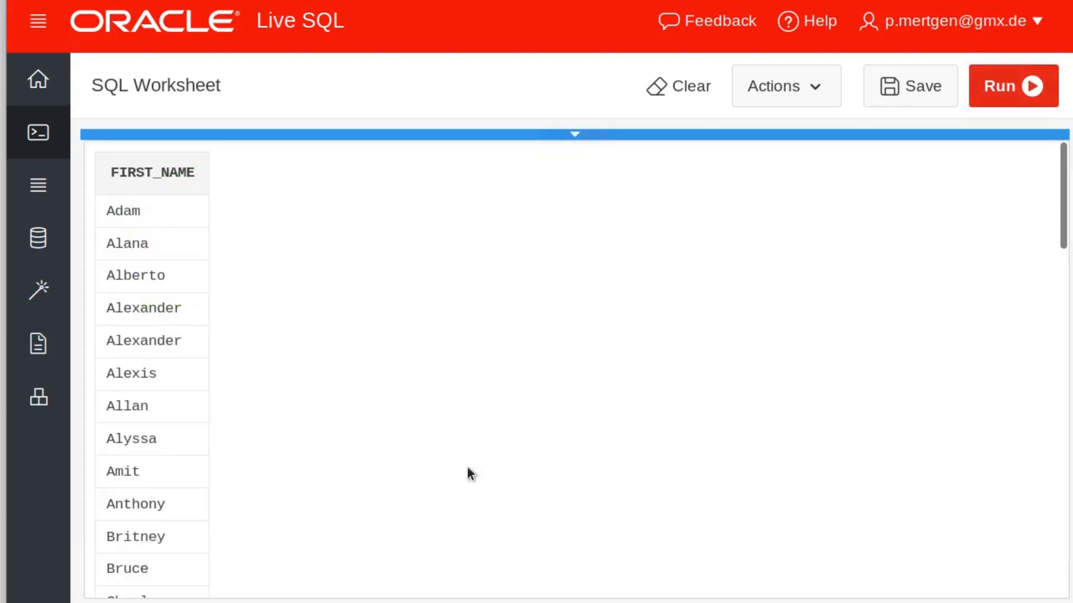
{"action": "mouse_move", "coordinate": [241, 288]}
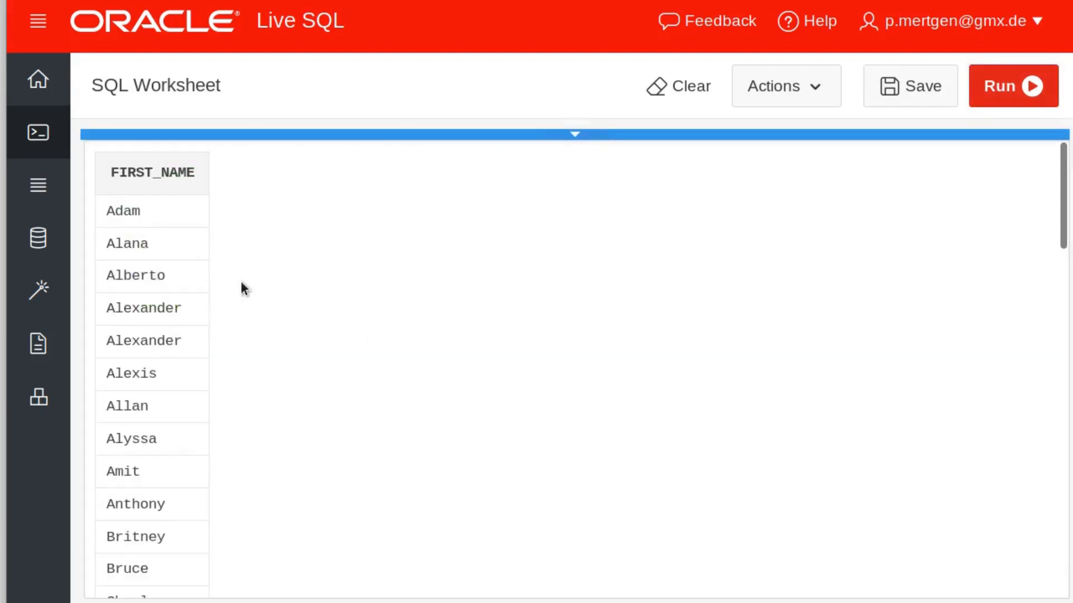
{"action": "mouse_move", "coordinate": [185, 313]}
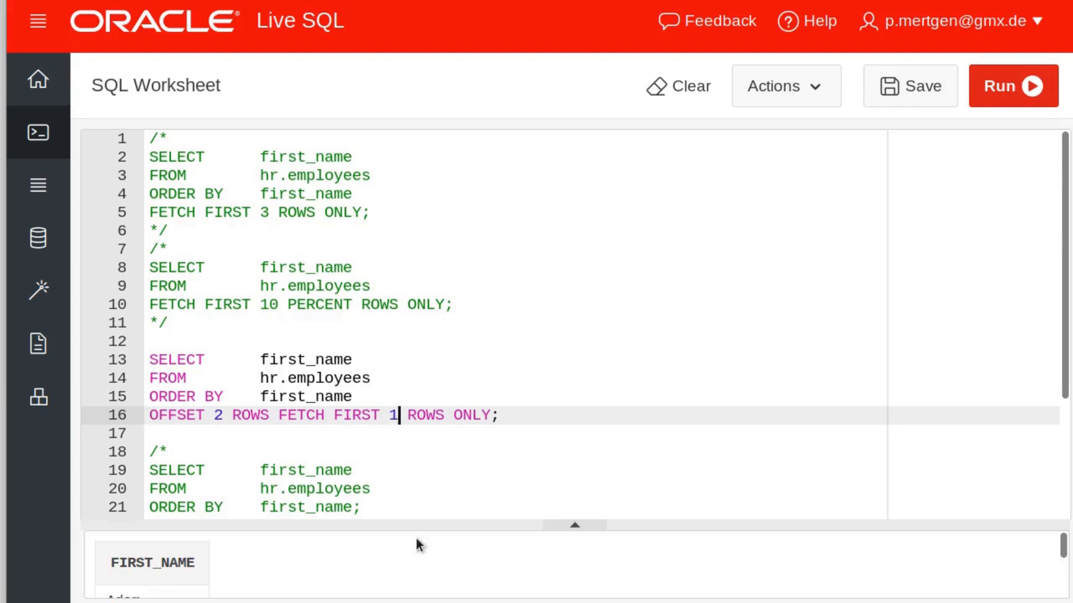
Change the OFFSET query to FETCH FIRST 2 rows, run it and expand the output.
{"action": "type", "text": "2"}
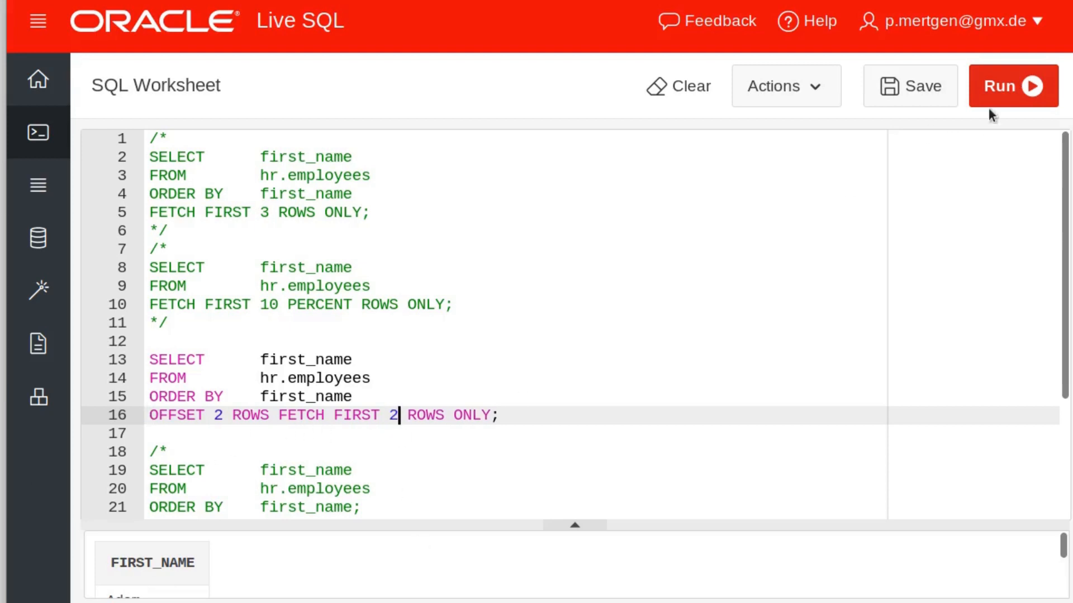
{"action": "left_click", "coordinate": [1012, 86]}
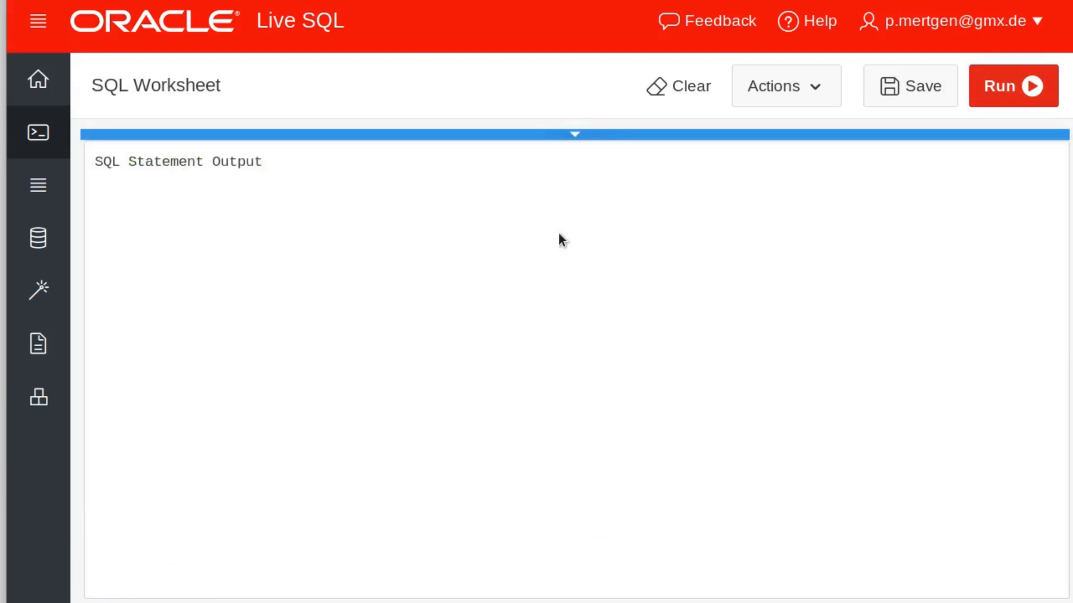
{"action": "left_click", "coordinate": [1012, 85]}
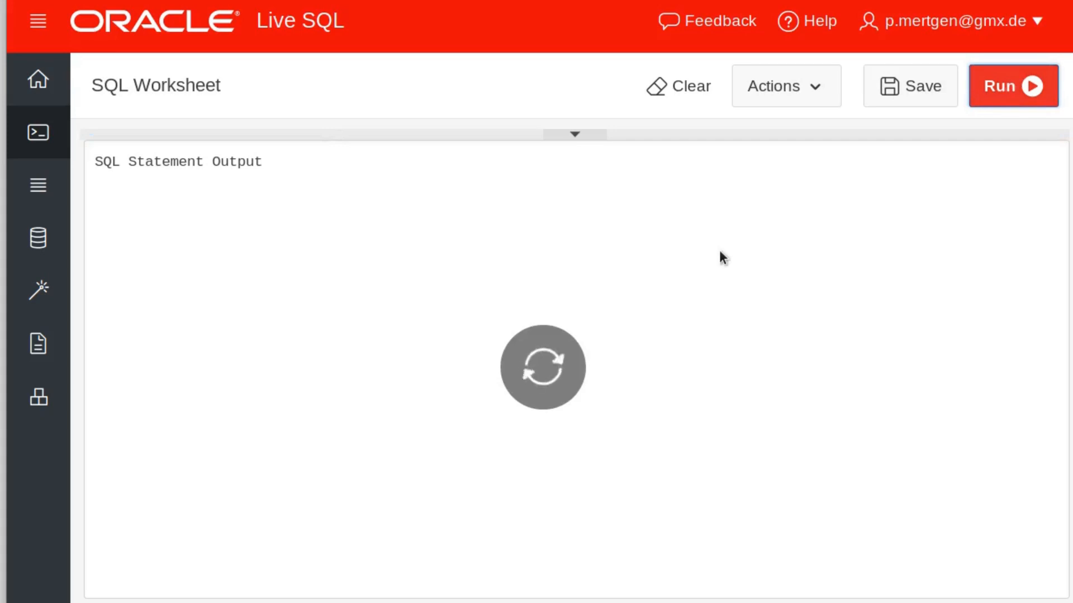
{"action": "left_click", "coordinate": [1012, 85]}
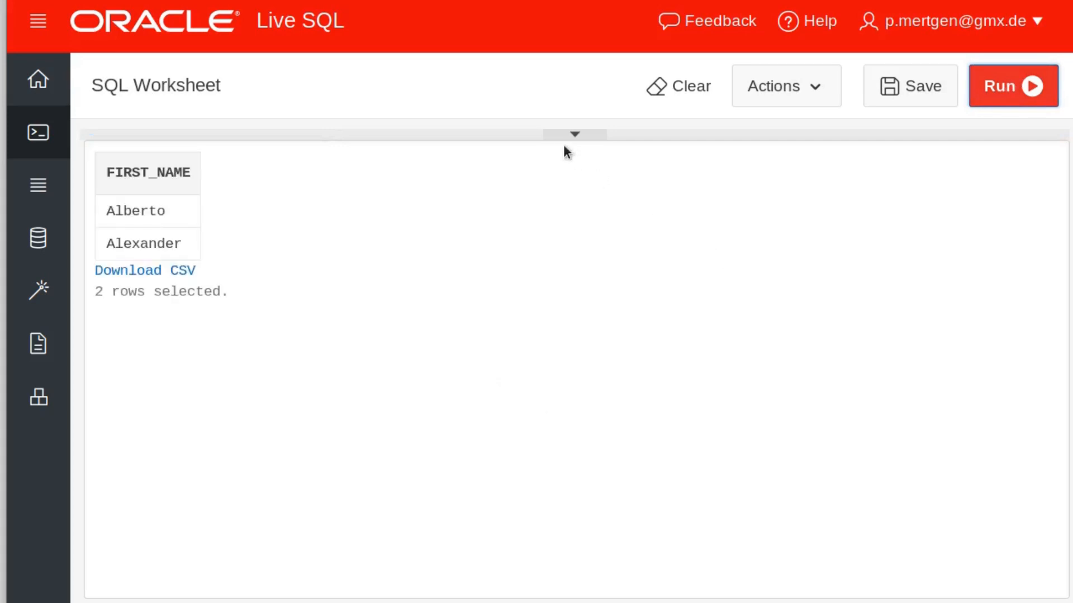
{"action": "mouse_move", "coordinate": [575, 134]}
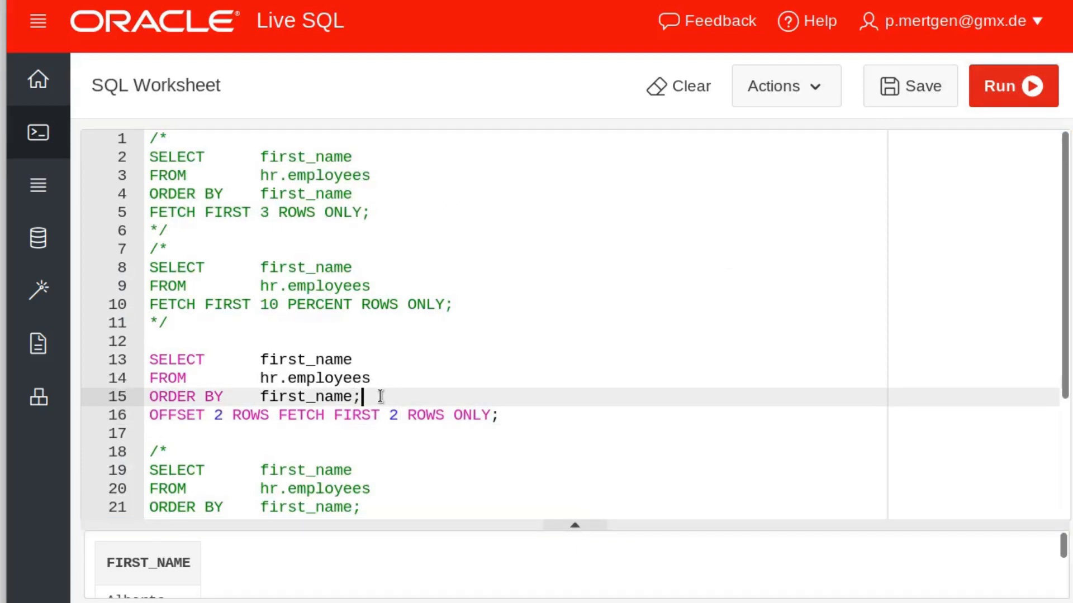
Rerun with and then without the semicolon after first_name, expanding results each time.
{"action": "left_click", "coordinate": [1013, 86]}
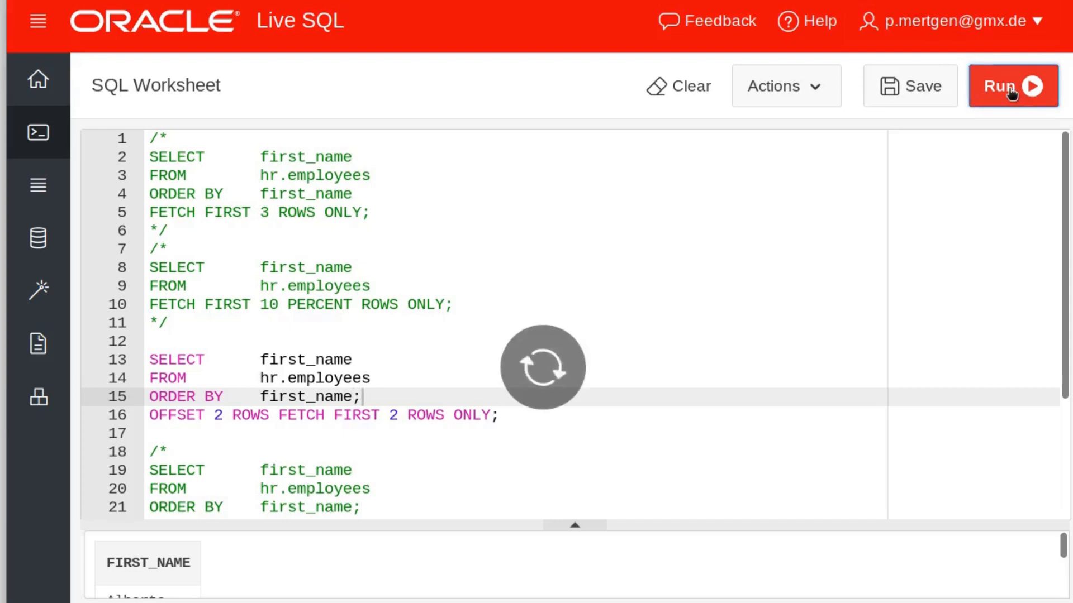
{"action": "left_click", "coordinate": [1013, 86]}
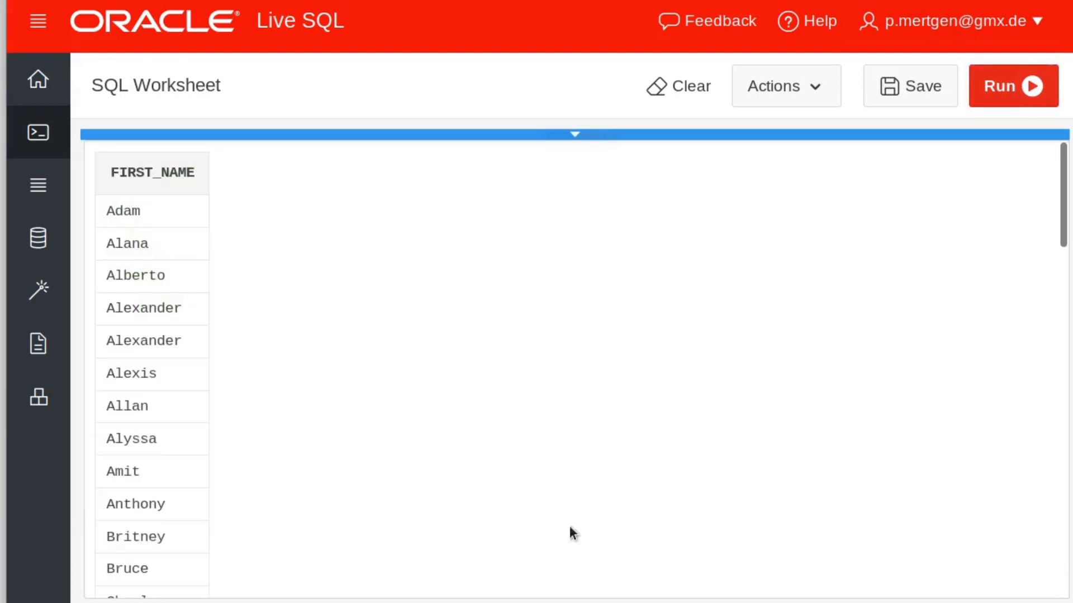
{"action": "mouse_move", "coordinate": [173, 232]}
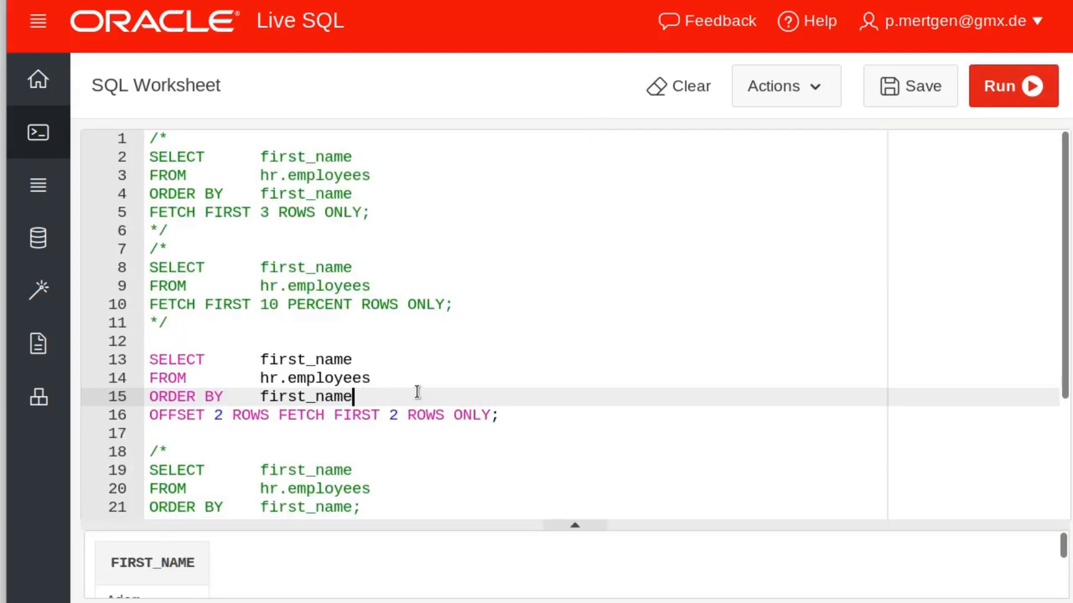
{"action": "left_click", "coordinate": [1013, 85]}
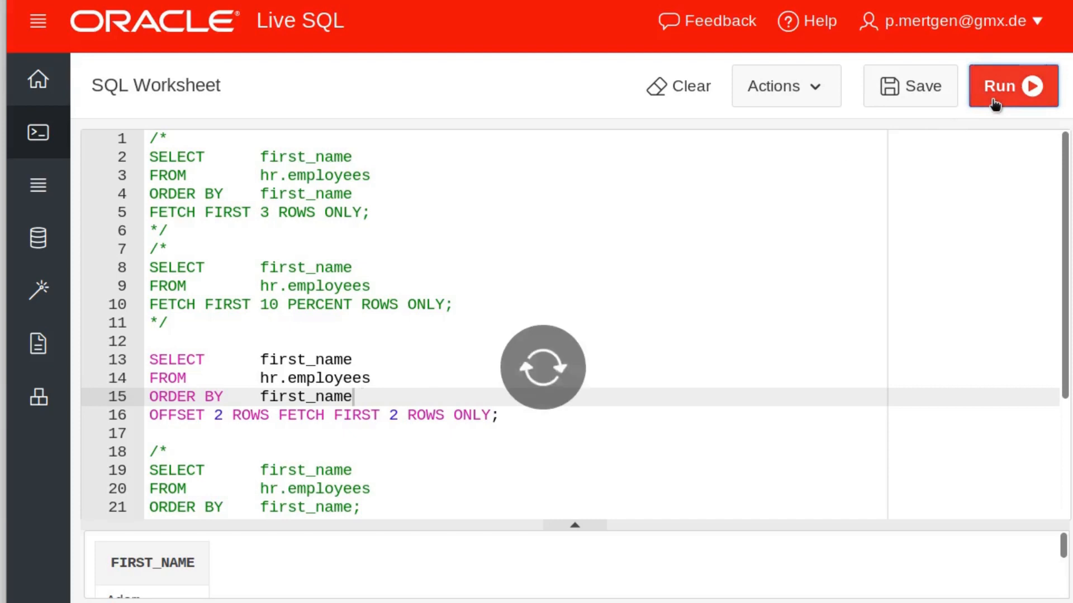
{"action": "left_click", "coordinate": [1013, 85]}
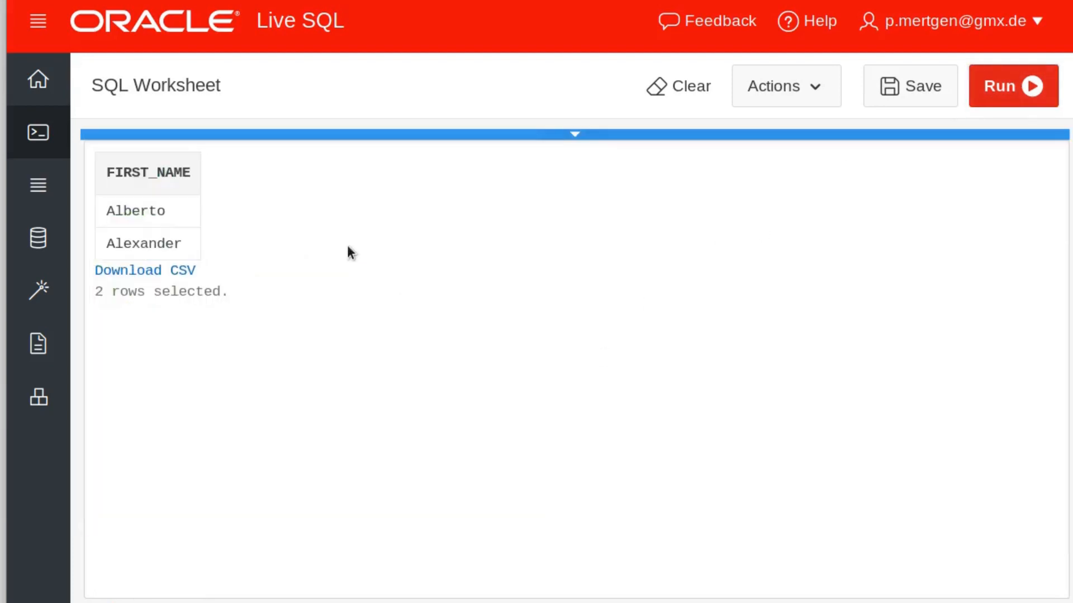
{"action": "mouse_move", "coordinate": [611, 192]}
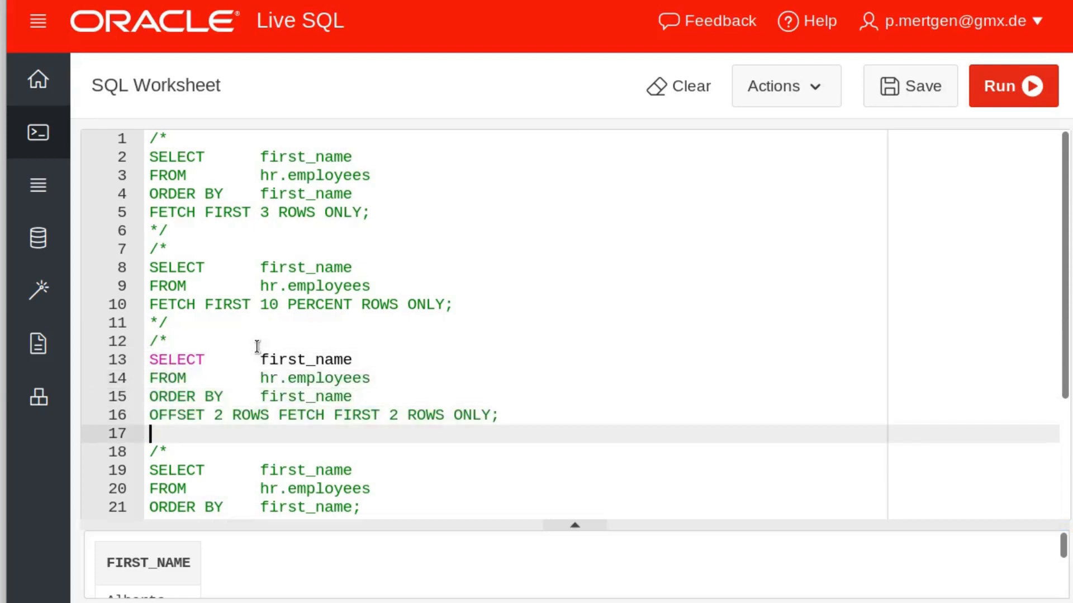
Type */ below the OFFSET query to close the block comment, then scroll down.
{"action": "type", "text": "*/"}
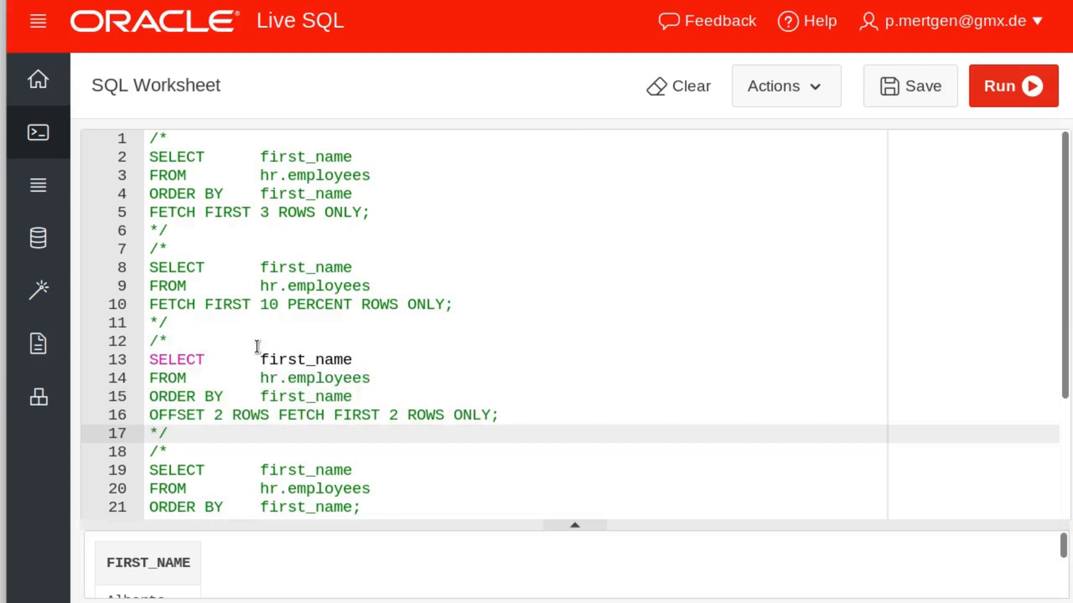
{"action": "mouse_move", "coordinate": [335, 309]}
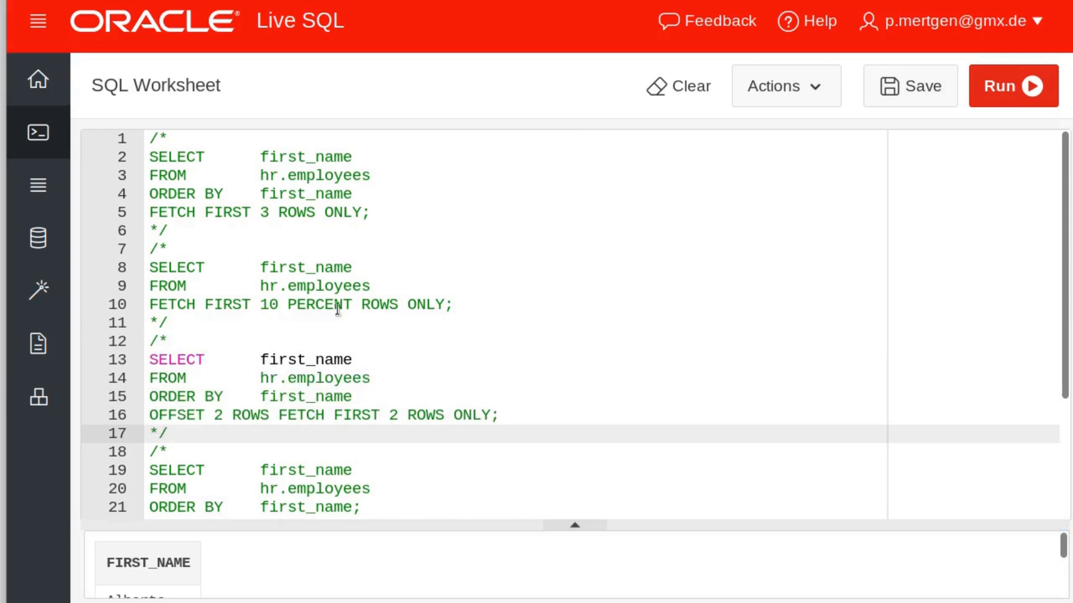
{"action": "mouse_move", "coordinate": [527, 327]}
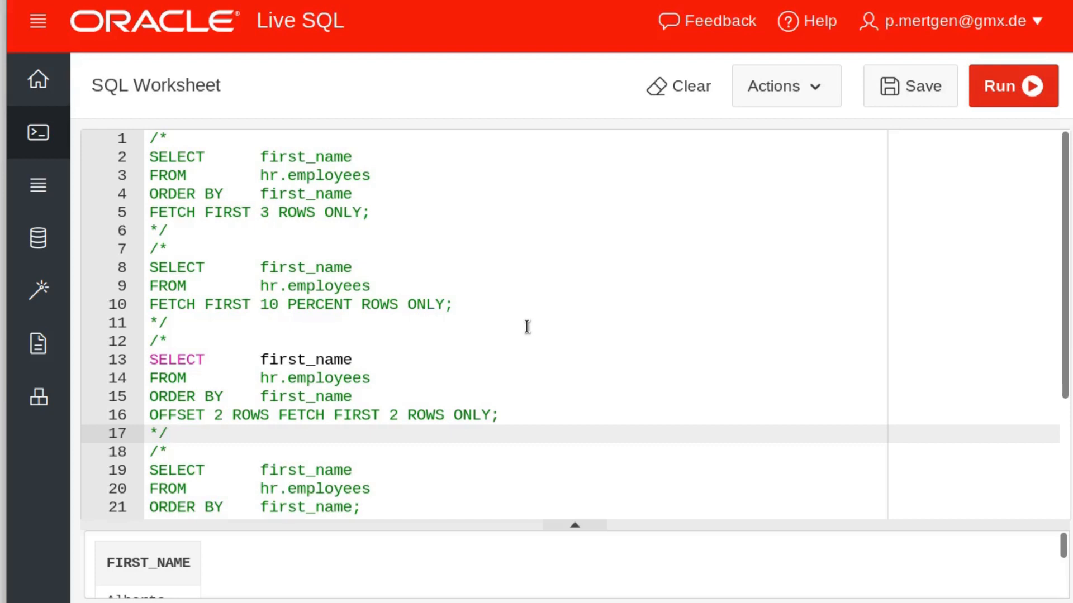
{"action": "scroll", "scroll_direction": "down", "scroll_amount": 3}
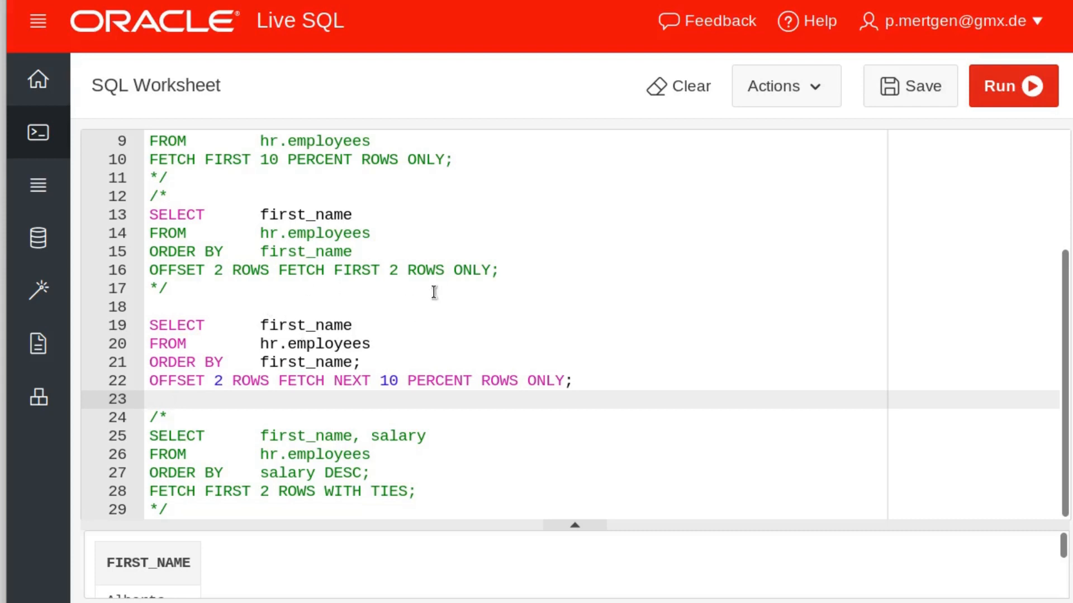
{"action": "mouse_move", "coordinate": [417, 335]}
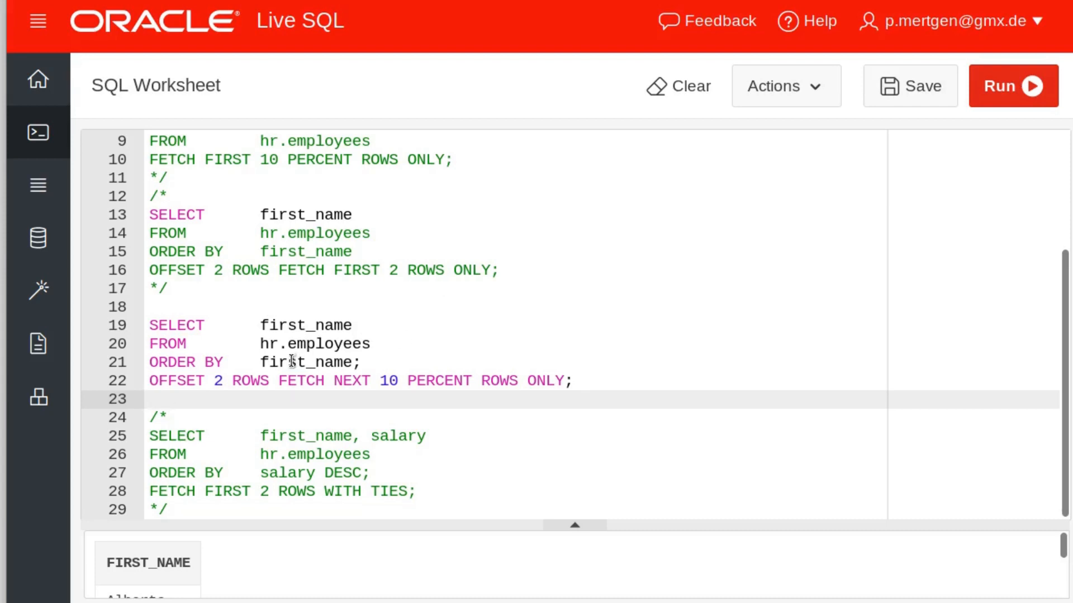
{"action": "mouse_move", "coordinate": [371, 410]}
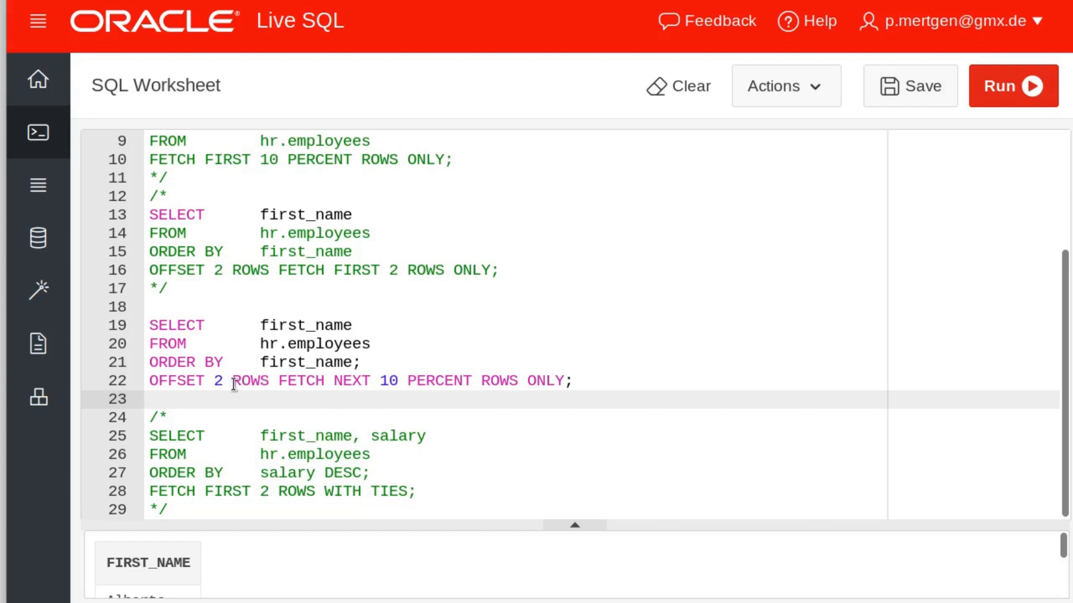
{"action": "mouse_move", "coordinate": [356, 391]}
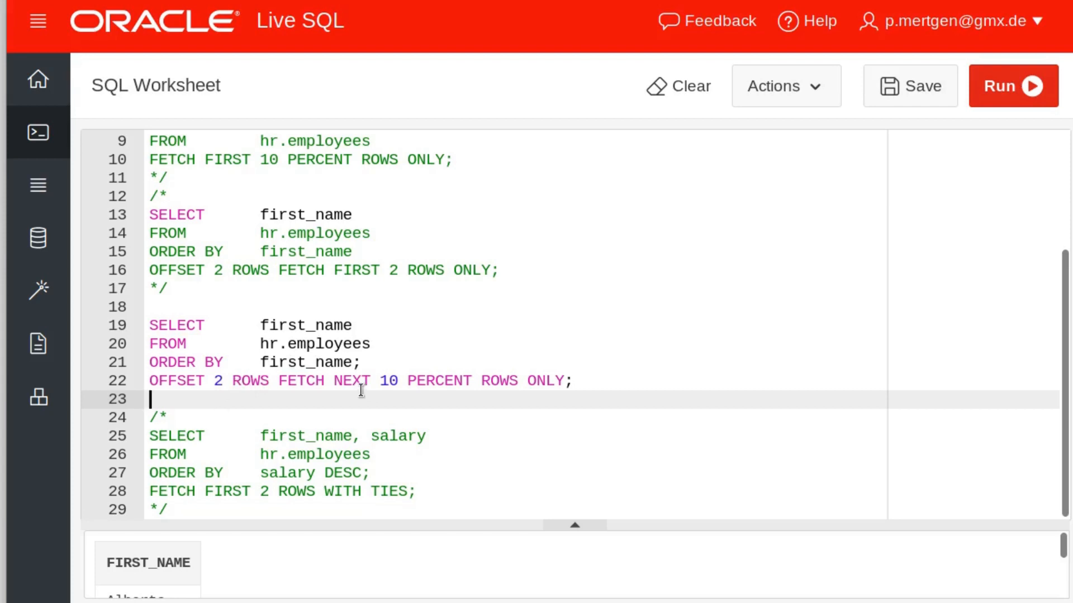
Run the offset 10-percent query, review names starting from Adam, and return to the code.
{"action": "left_click", "coordinate": [1012, 86]}
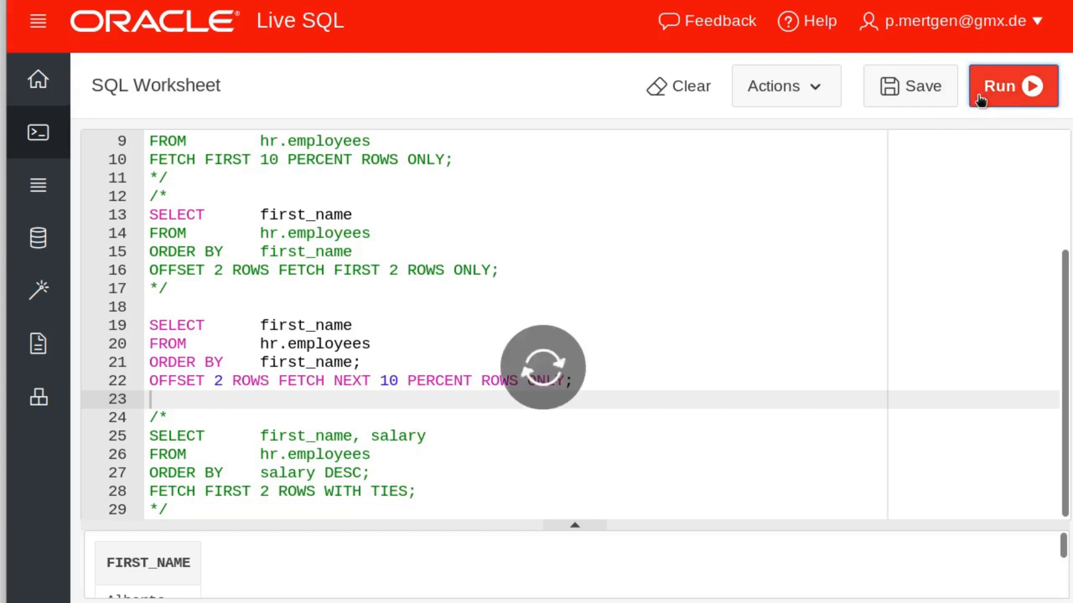
{"action": "left_click", "coordinate": [1012, 86]}
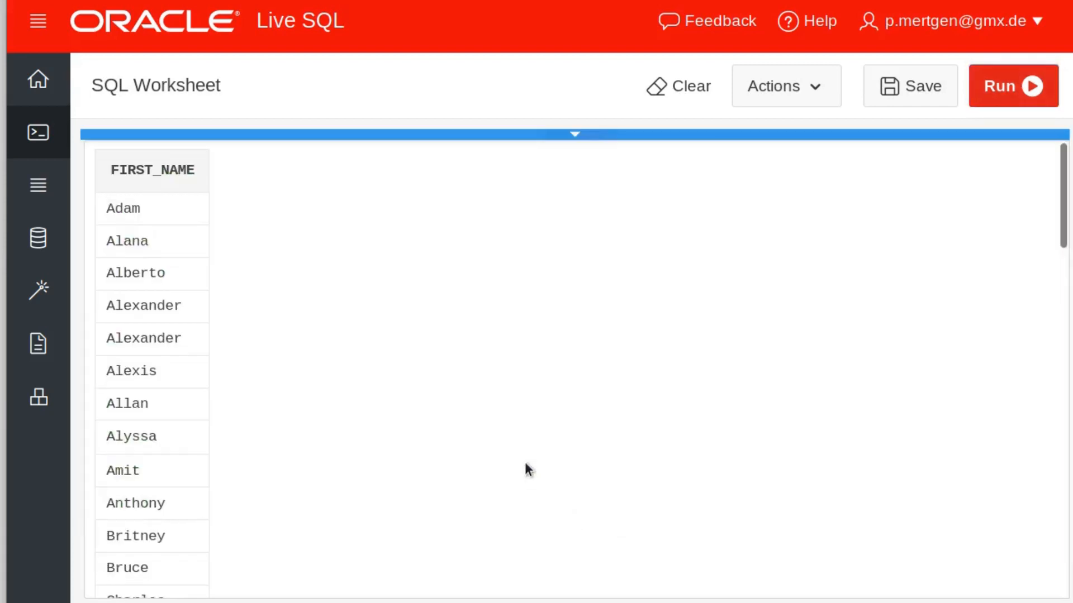
{"action": "scroll", "scroll_direction": "down", "scroll_amount": 3}
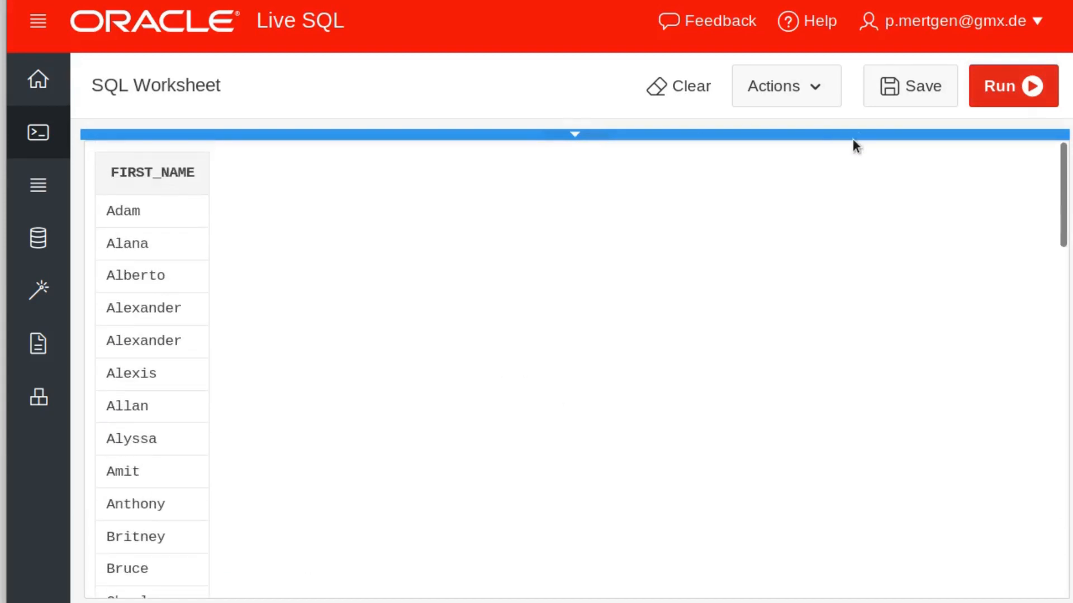
{"action": "left_click", "coordinate": [1013, 86]}
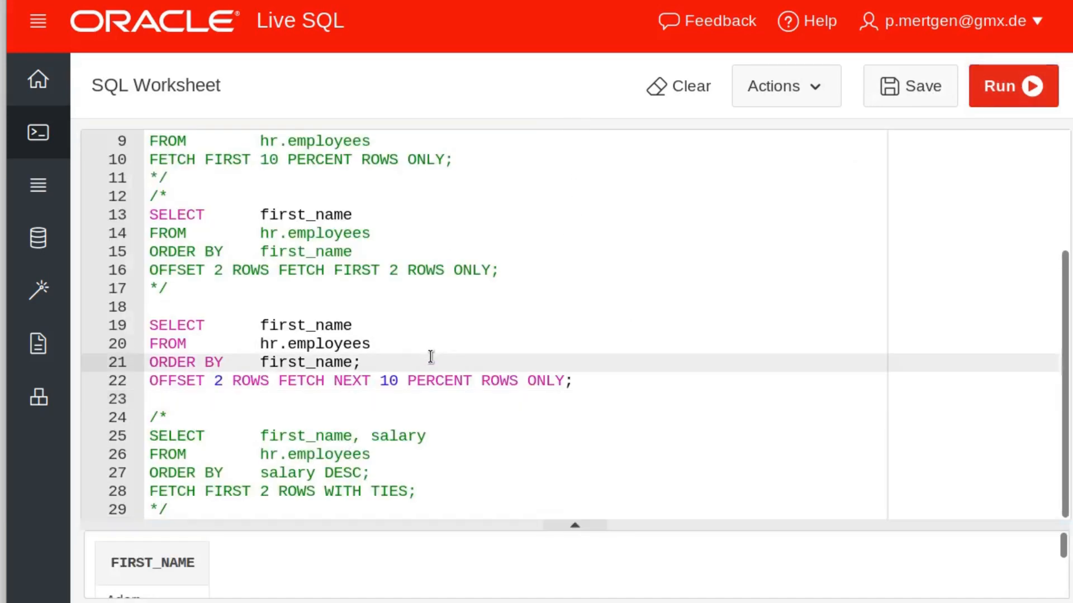
Comment out the OFFSET line with --, run the query, and drag the results panel back down.
{"action": "type", "text": "--"}
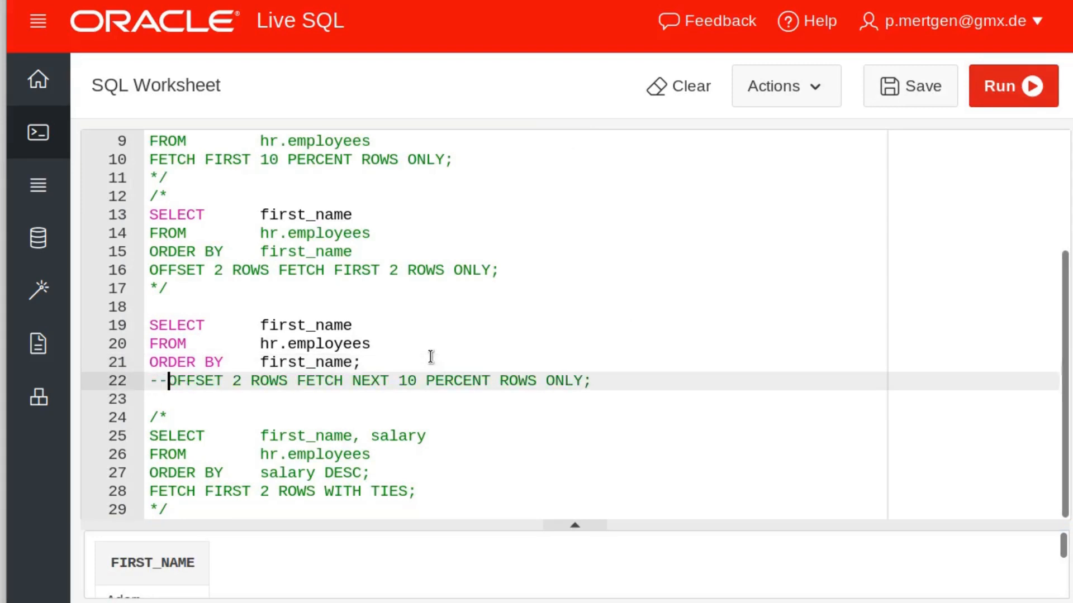
{"action": "mouse_move", "coordinate": [977, 133]}
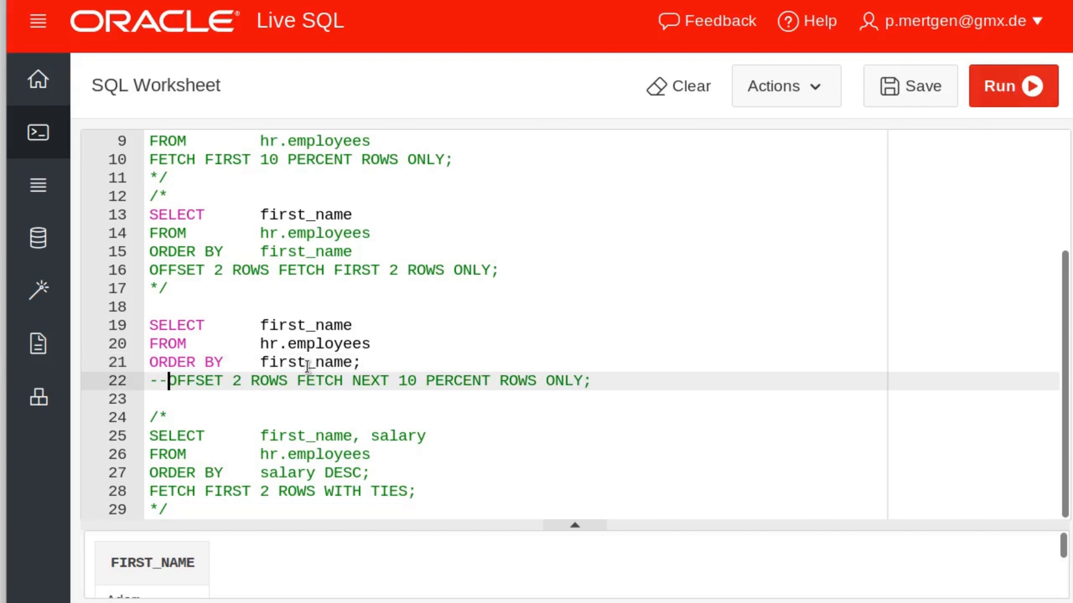
{"action": "left_click", "coordinate": [1013, 86]}
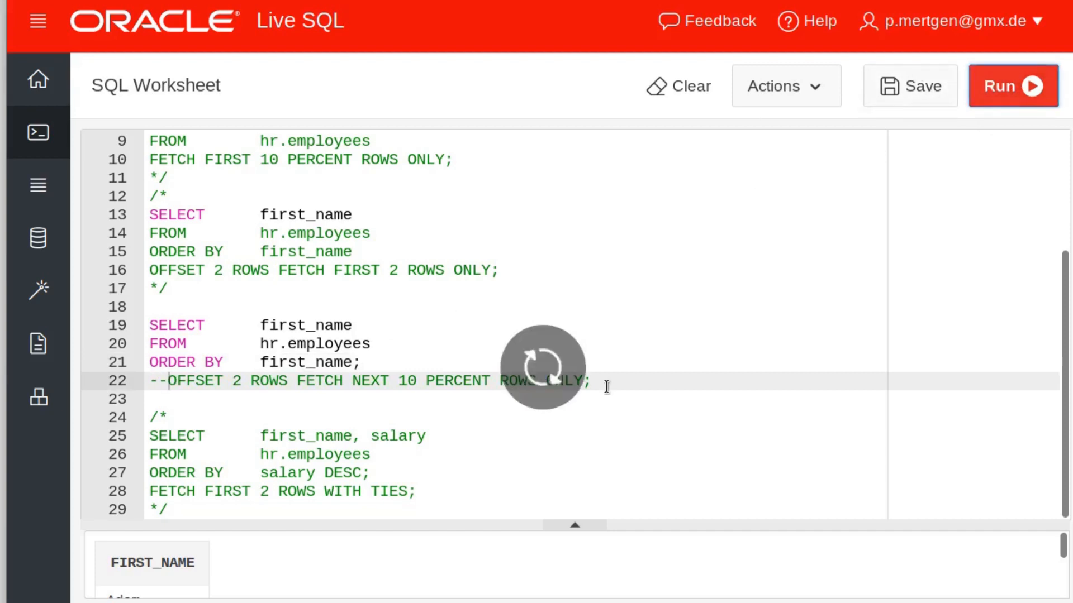
{"action": "left_click", "coordinate": [1013, 86]}
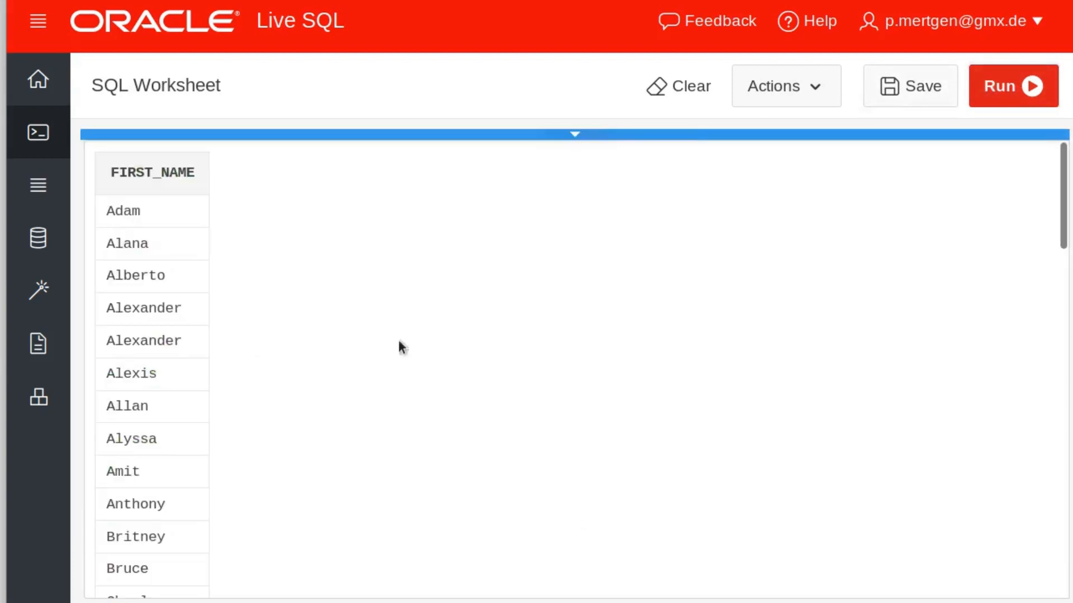
{"action": "mouse_move", "coordinate": [503, 232]}
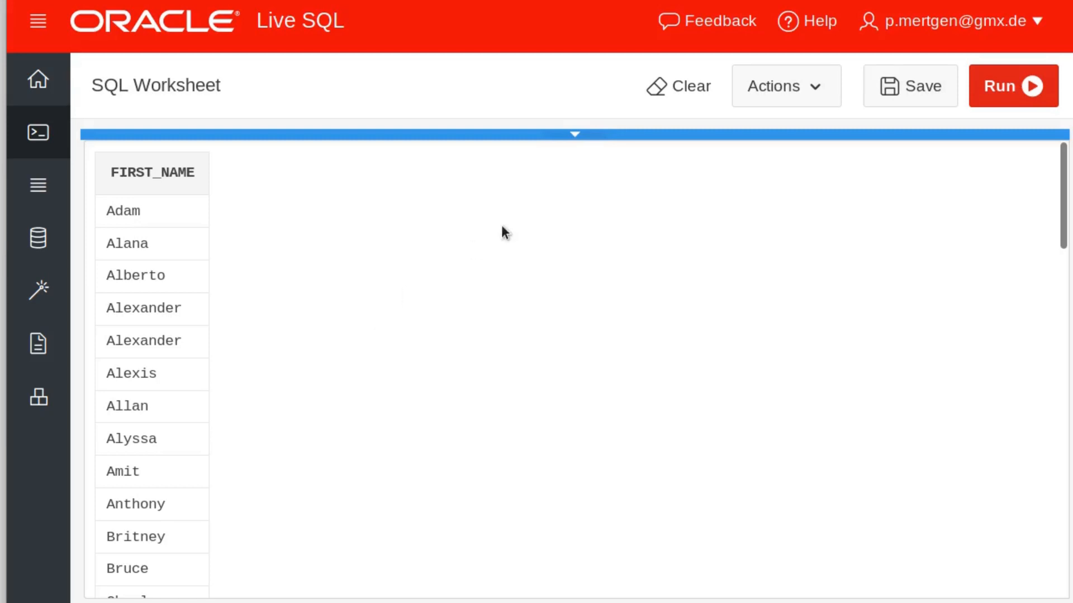
{"action": "left_click_drag", "start_coordinate": [575, 134], "coordinate": [575, 524]}
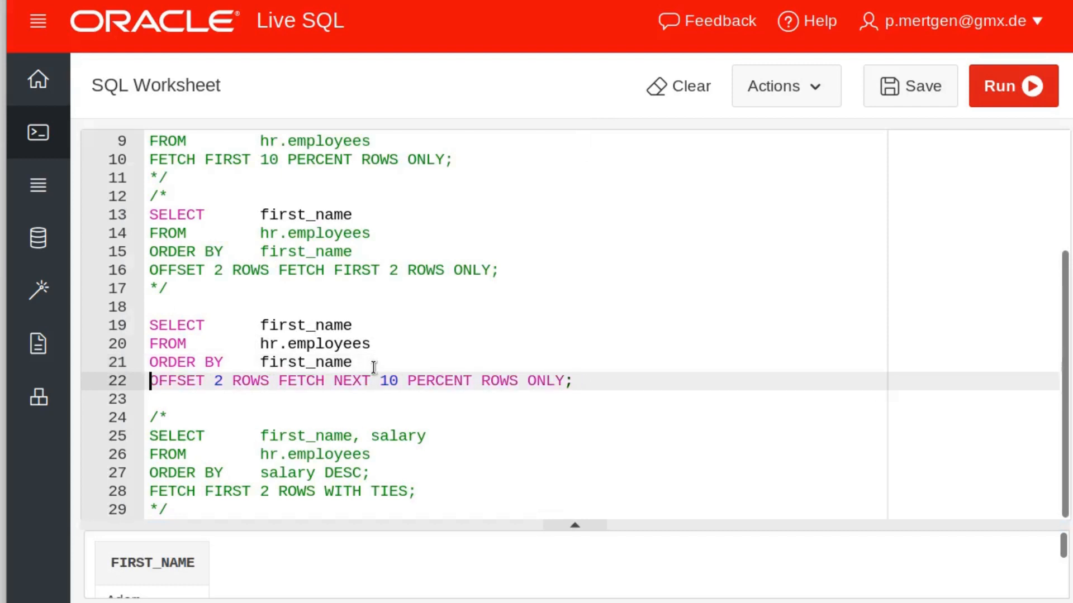
{"action": "mouse_move", "coordinate": [345, 381]}
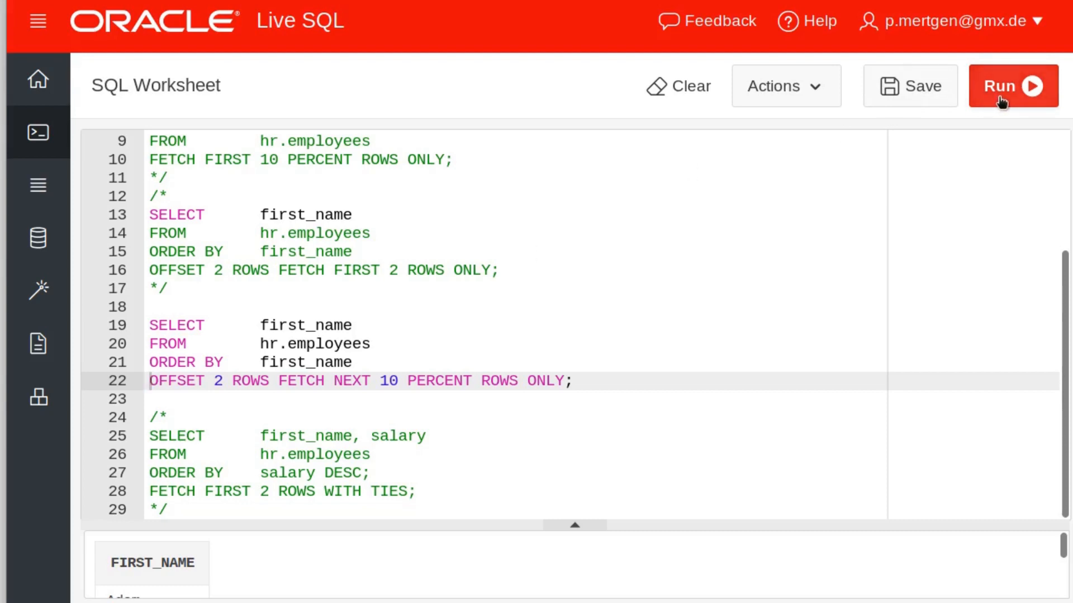
Run the query including the OFFSET clause, getting 11 names from Alberto, then restore the editor.
{"action": "left_click", "coordinate": [1013, 86]}
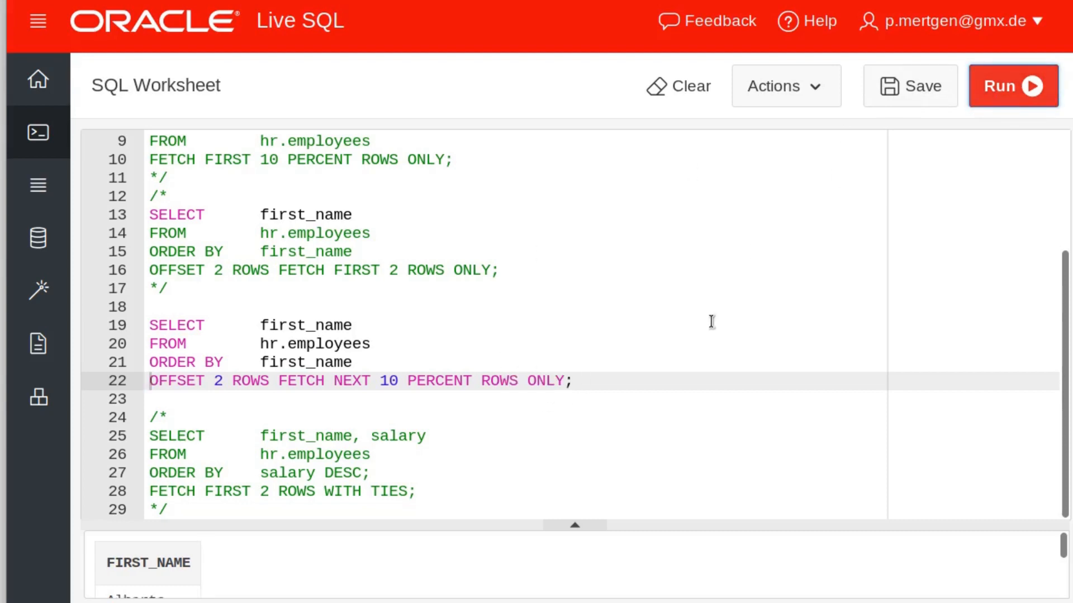
{"action": "mouse_move", "coordinate": [572, 486]}
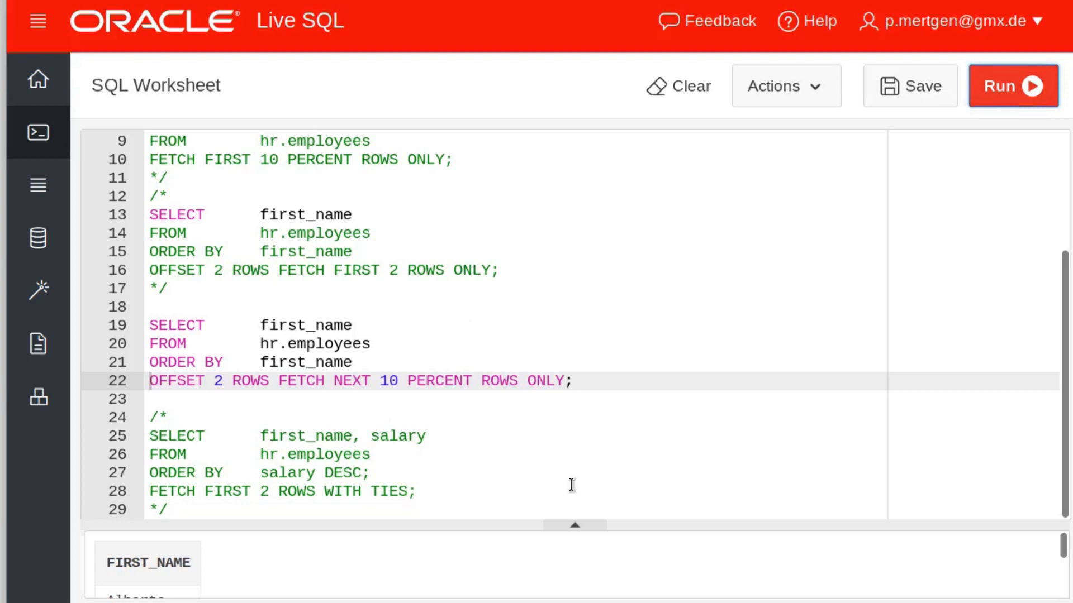
{"action": "left_click", "coordinate": [1012, 85]}
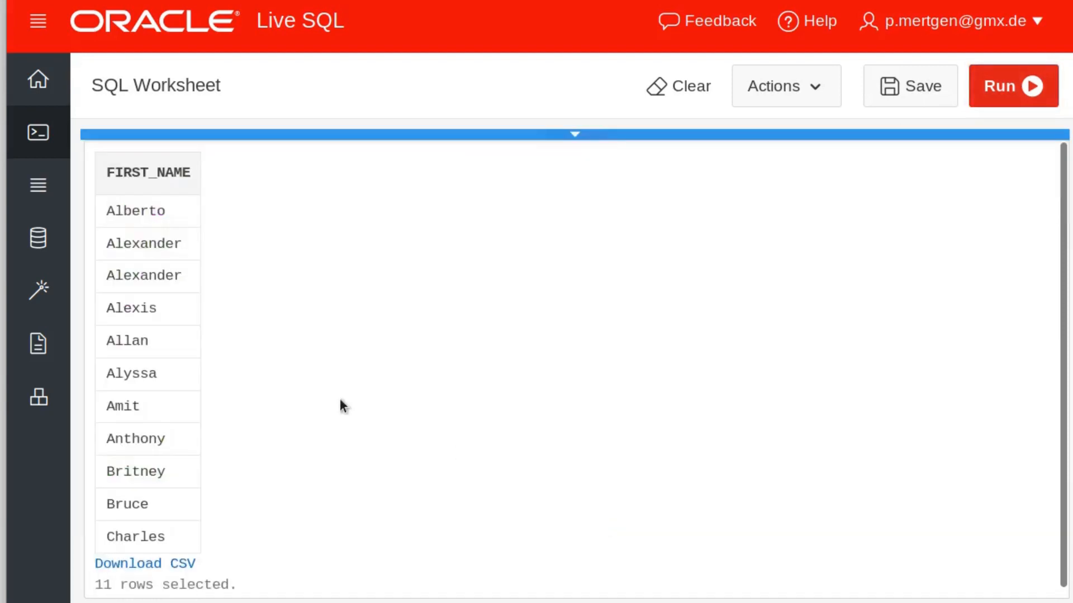
{"action": "mouse_move", "coordinate": [109, 601]}
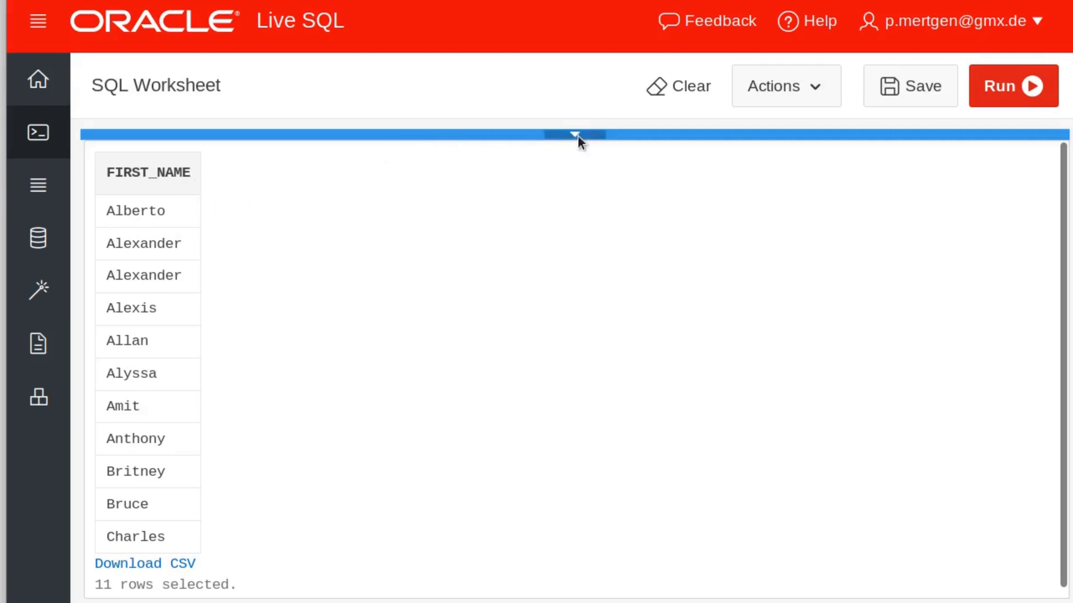
{"action": "left_click_drag", "start_coordinate": [575, 135], "coordinate": [575, 525]}
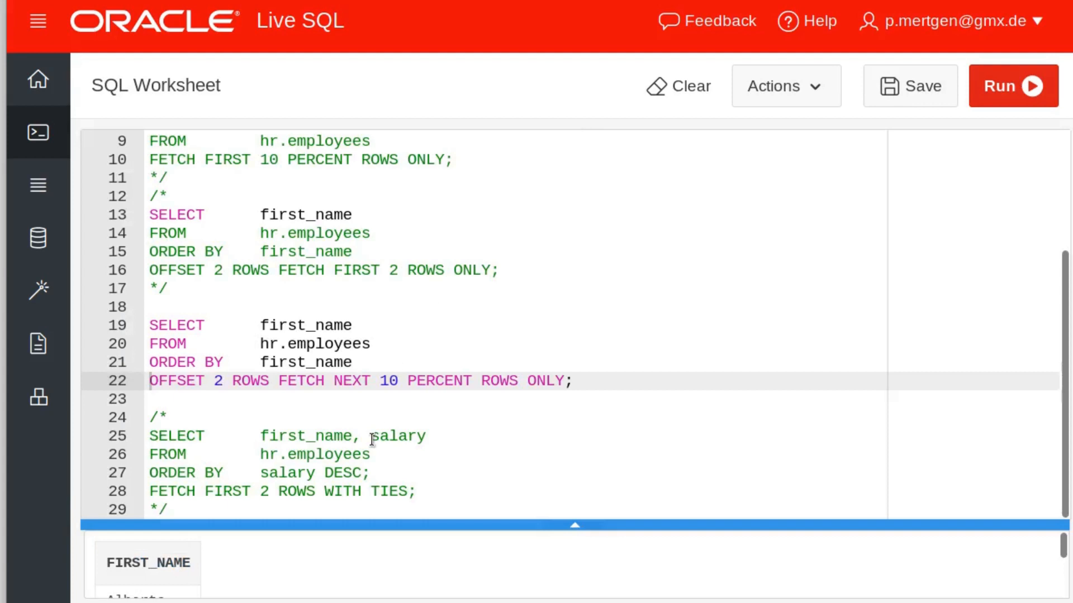
{"action": "mouse_move", "coordinate": [429, 299]}
{"action": "type", "text": "*/"}
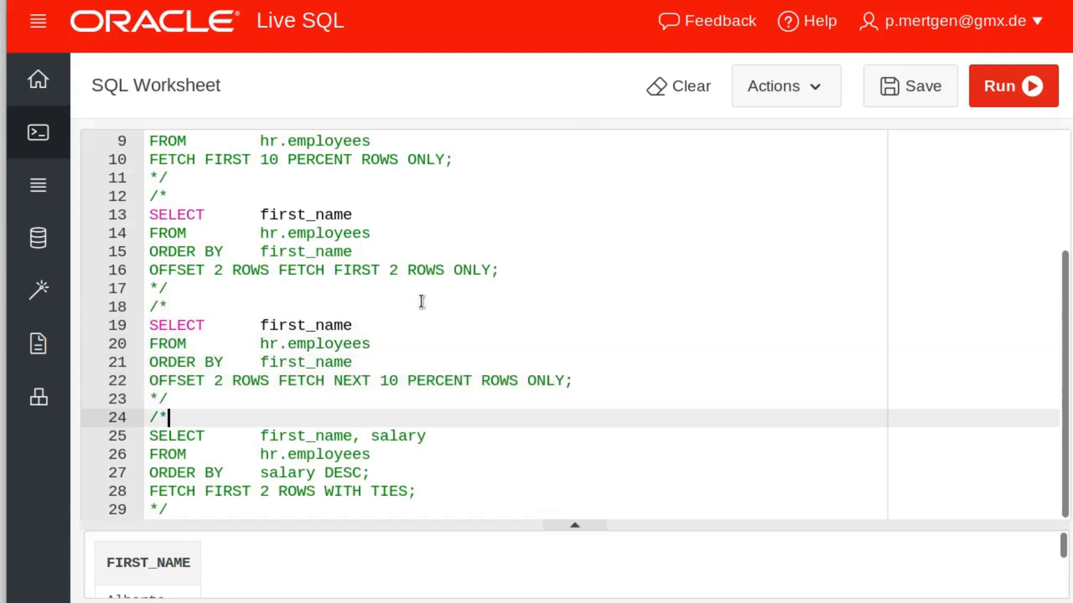
Uncomment the salary query by removing the block comment around it, adding '--'.
{"action": "key", "text": "Backspace"}
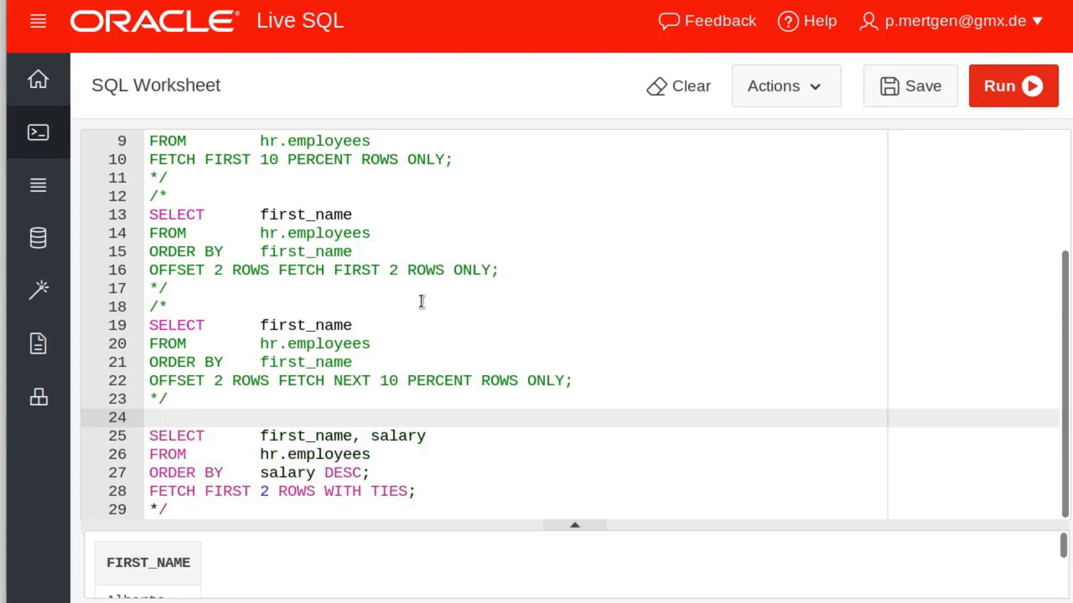
{"action": "left_click", "coordinate": [157, 510]}
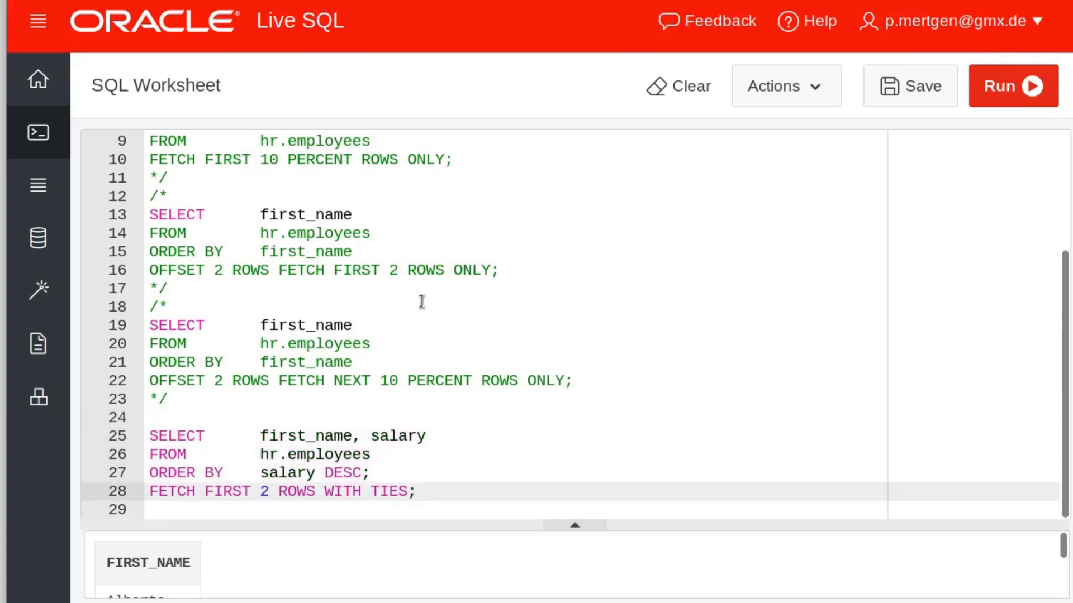
{"action": "type", "text": "--"}
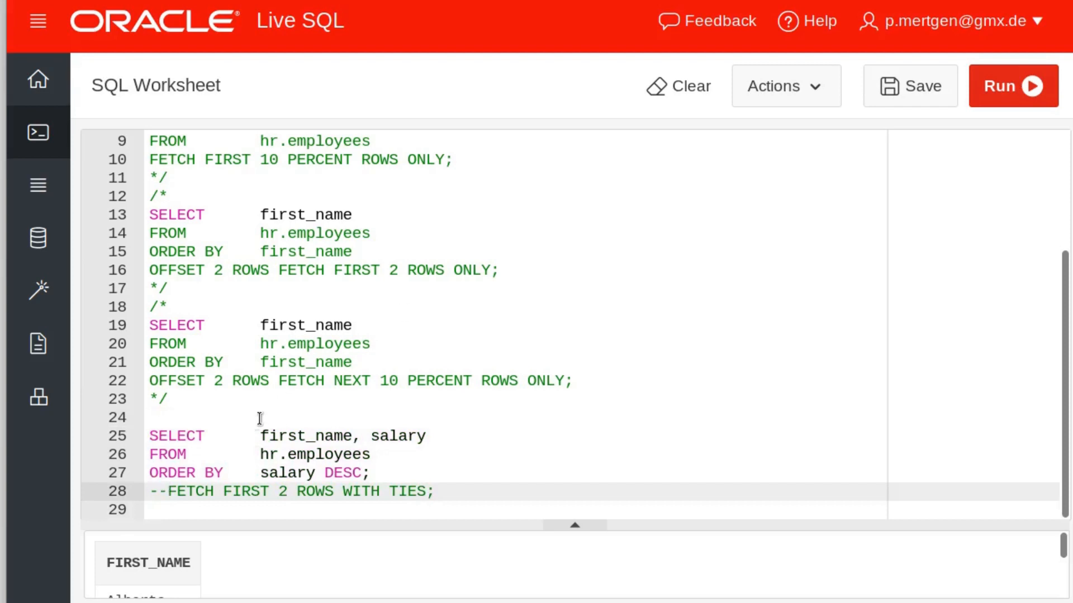
{"action": "mouse_move", "coordinate": [485, 436]}
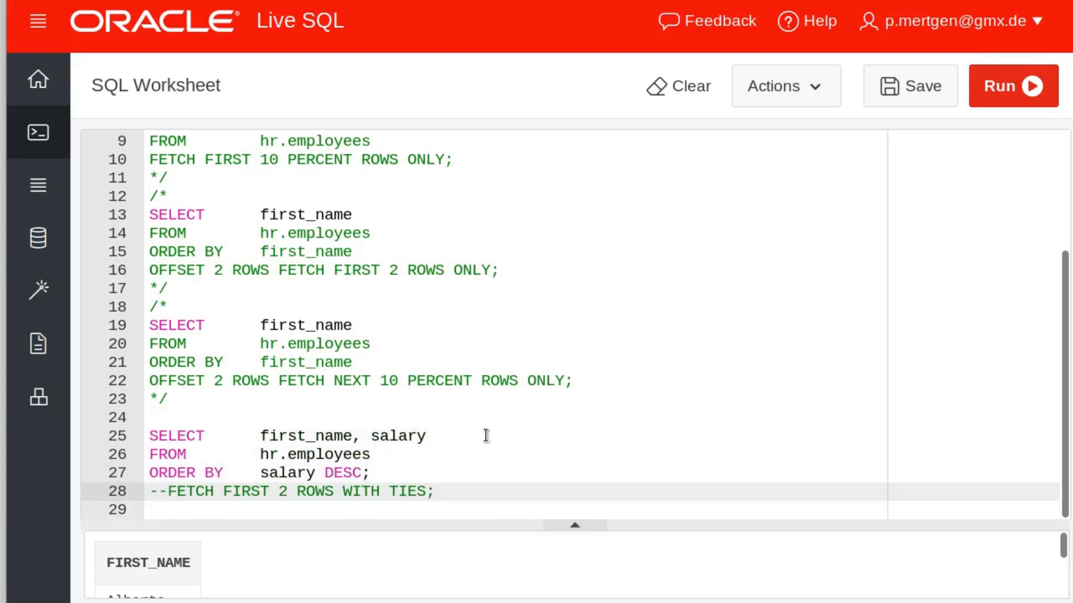
Run the salary query without a row limit and view all rows, starting with Steven at 24000.
{"action": "left_click", "coordinate": [1013, 85]}
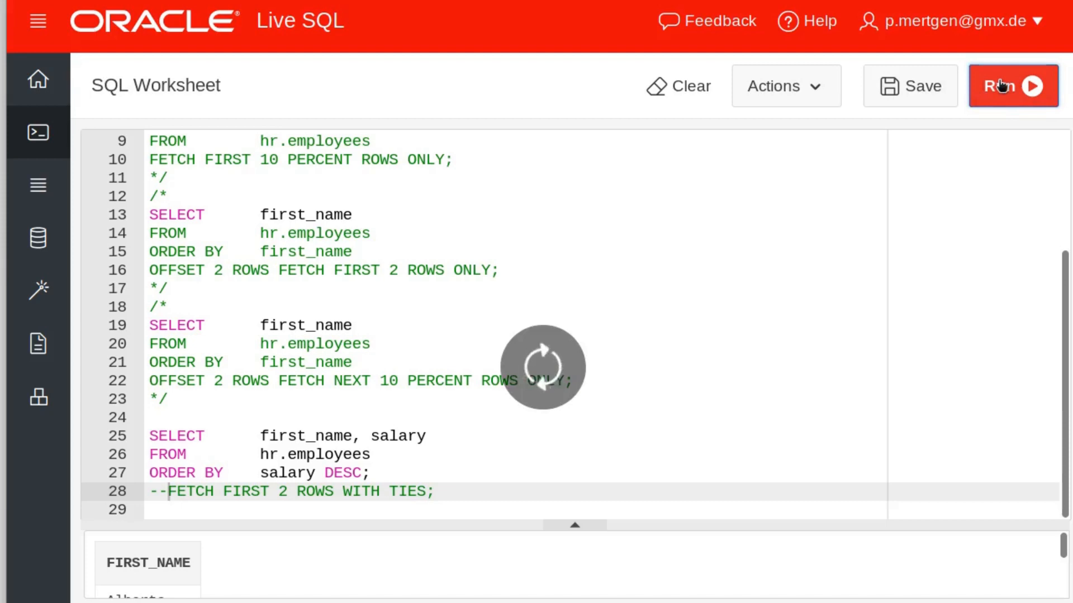
{"action": "left_click", "coordinate": [1013, 86]}
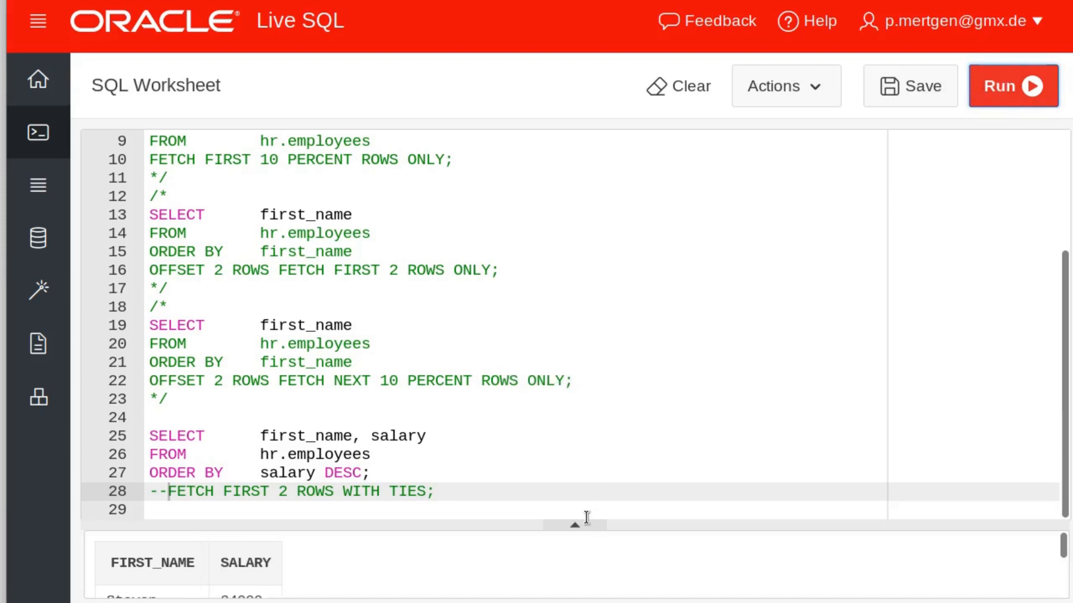
{"action": "left_click", "coordinate": [1012, 85]}
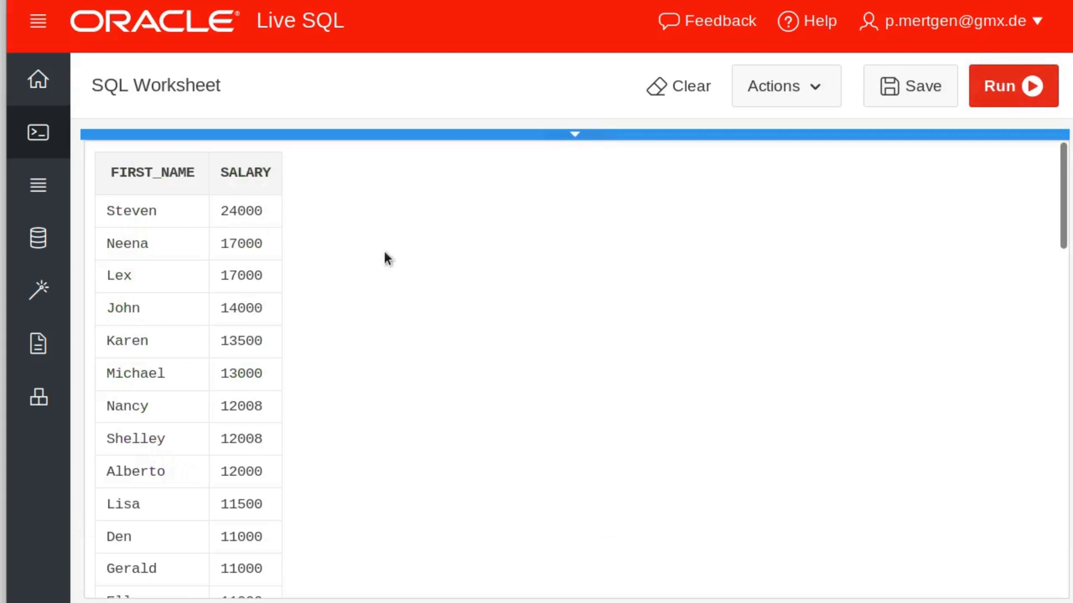
{"action": "mouse_move", "coordinate": [275, 286]}
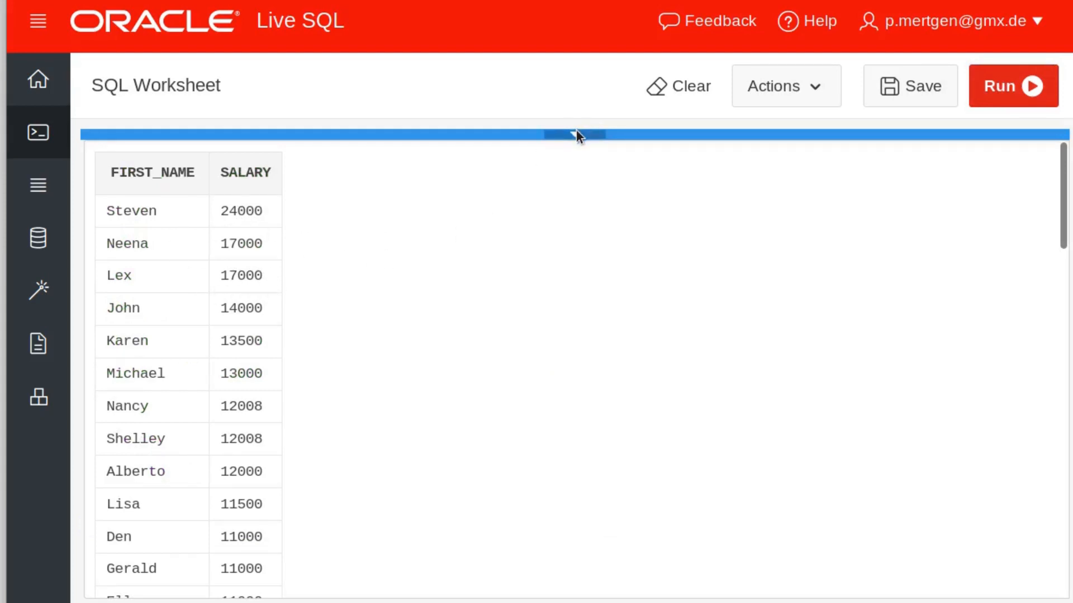
{"action": "left_click_drag", "start_coordinate": [577, 135], "coordinate": [576, 525]}
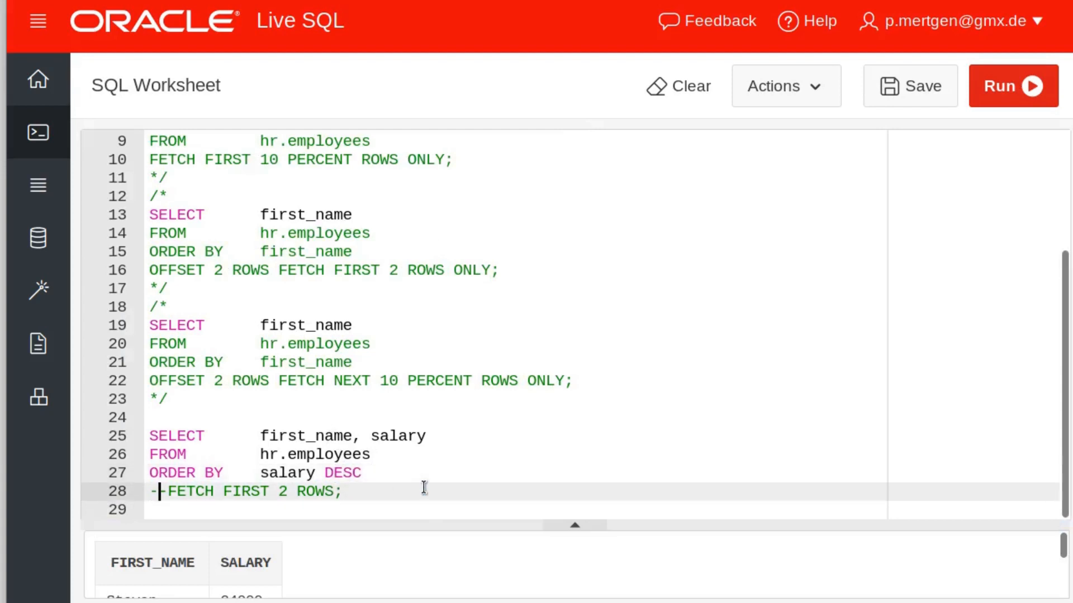
Uncomment the FETCH FIRST 2 ROWS line, fix the missing-keyword error with ONLY, and rerun.
{"action": "key", "text": "Backspace"}
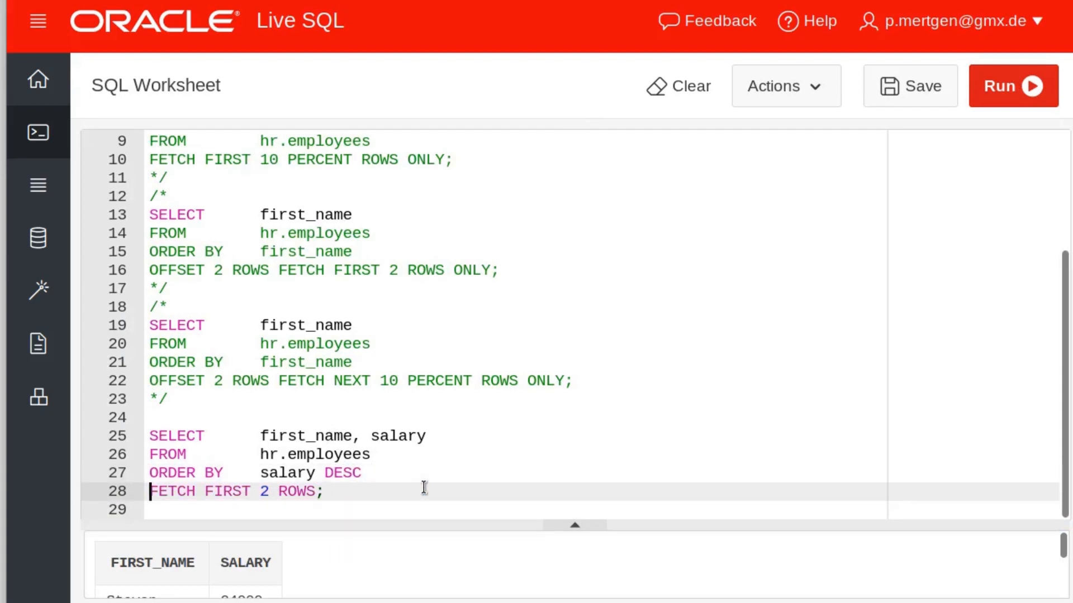
{"action": "left_click", "coordinate": [1012, 85]}
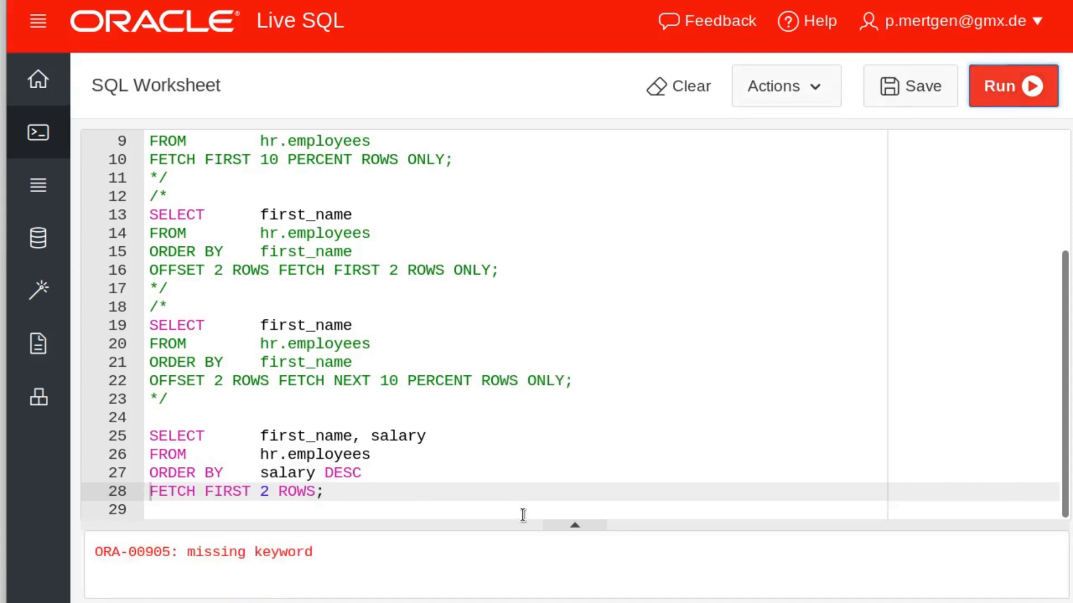
{"action": "mouse_move", "coordinate": [579, 502]}
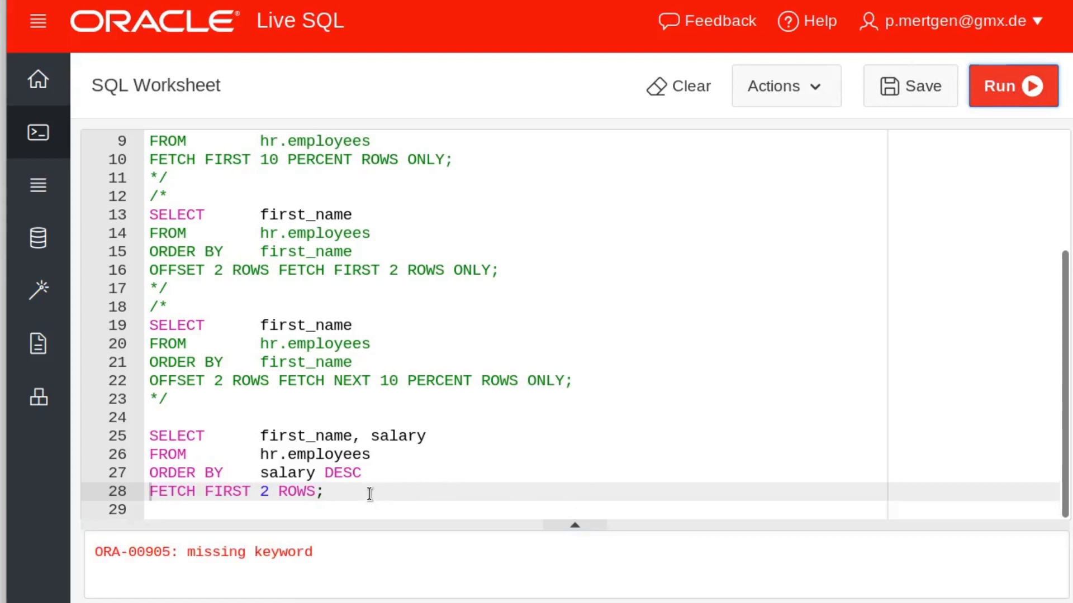
{"action": "type", "text": "--"}
{"action": "type", "text": " ONLY"}
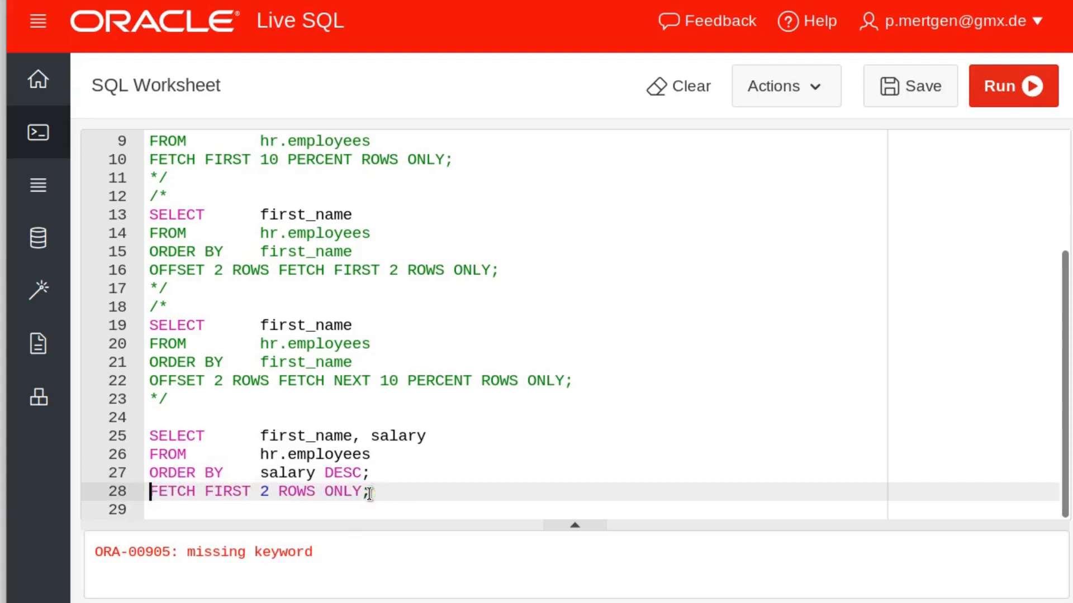
{"action": "left_click", "coordinate": [1013, 85]}
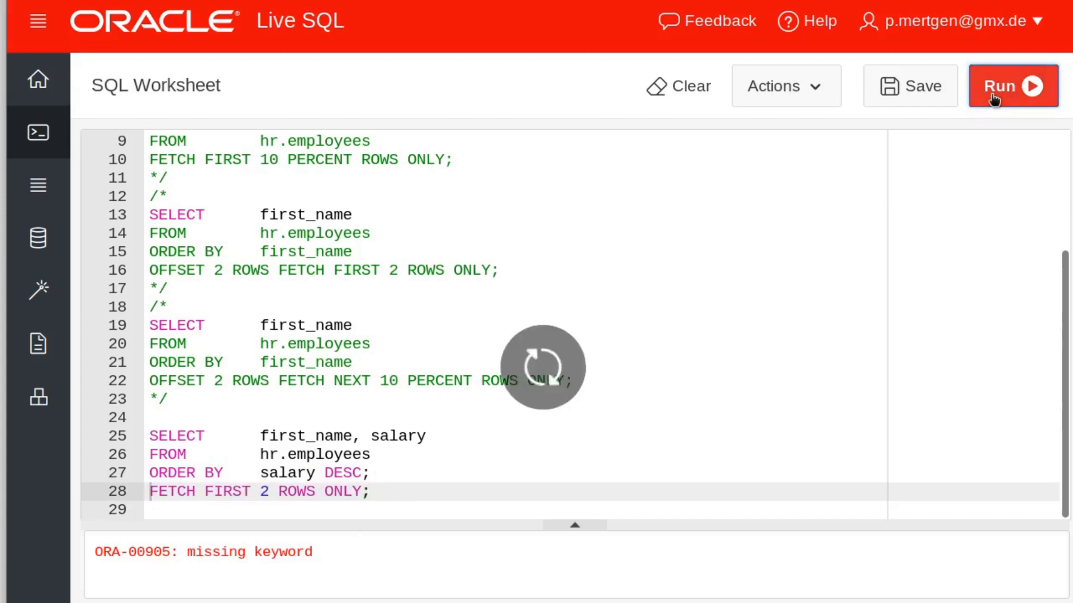
{"action": "left_click", "coordinate": [1012, 85]}
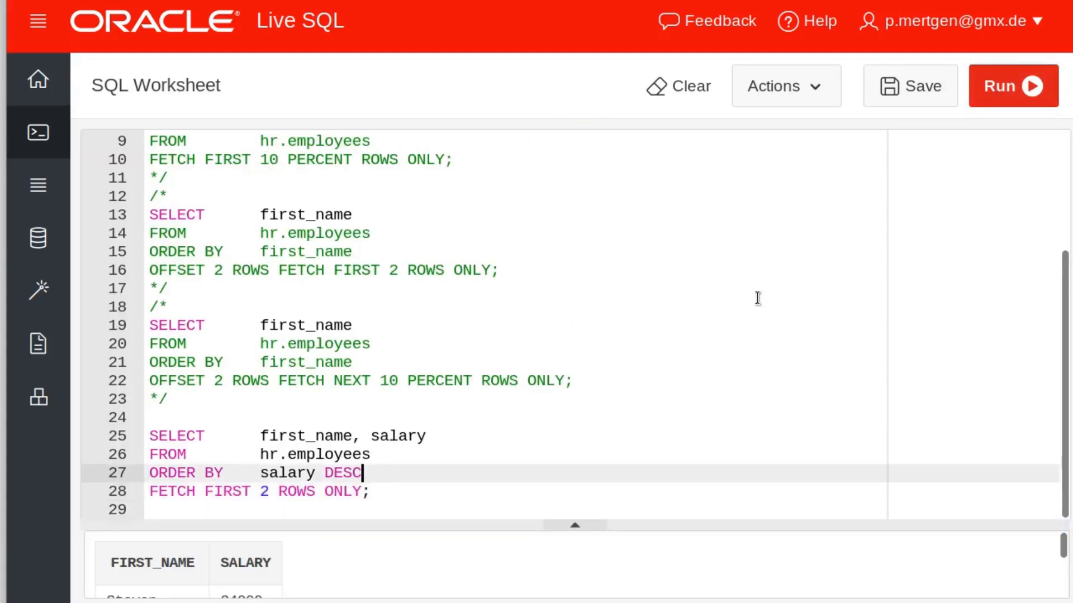
{"action": "left_click", "coordinate": [1013, 85]}
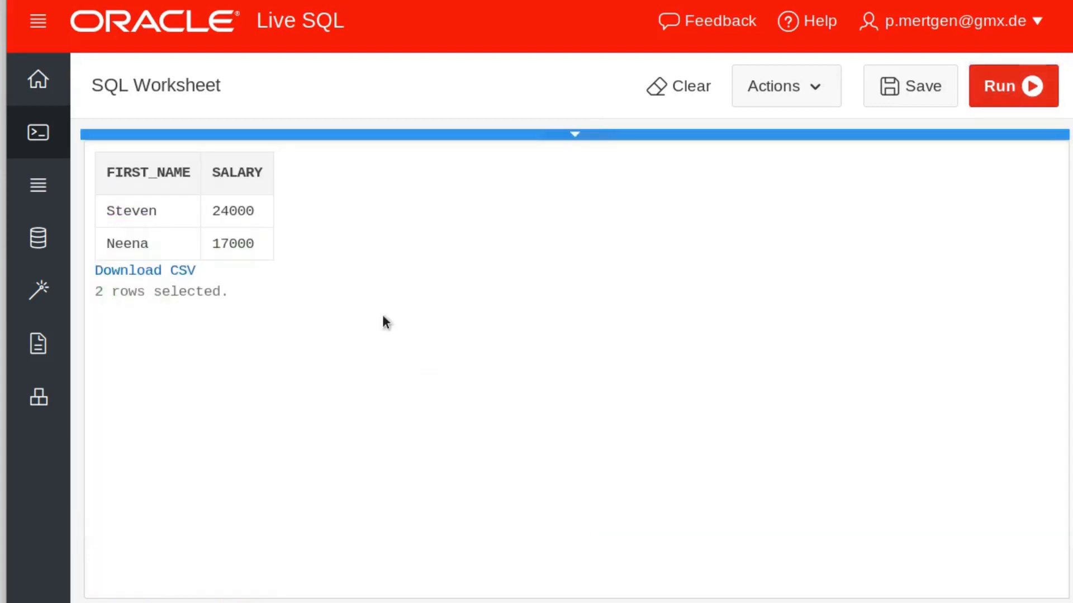
{"action": "mouse_move", "coordinate": [353, 271]}
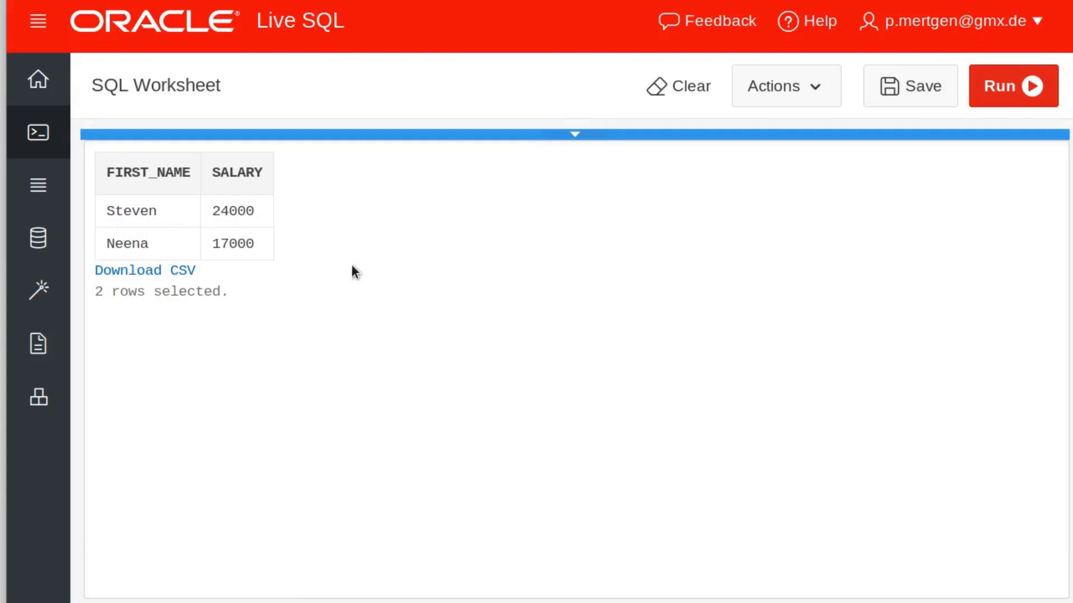
{"action": "mouse_move", "coordinate": [289, 248]}
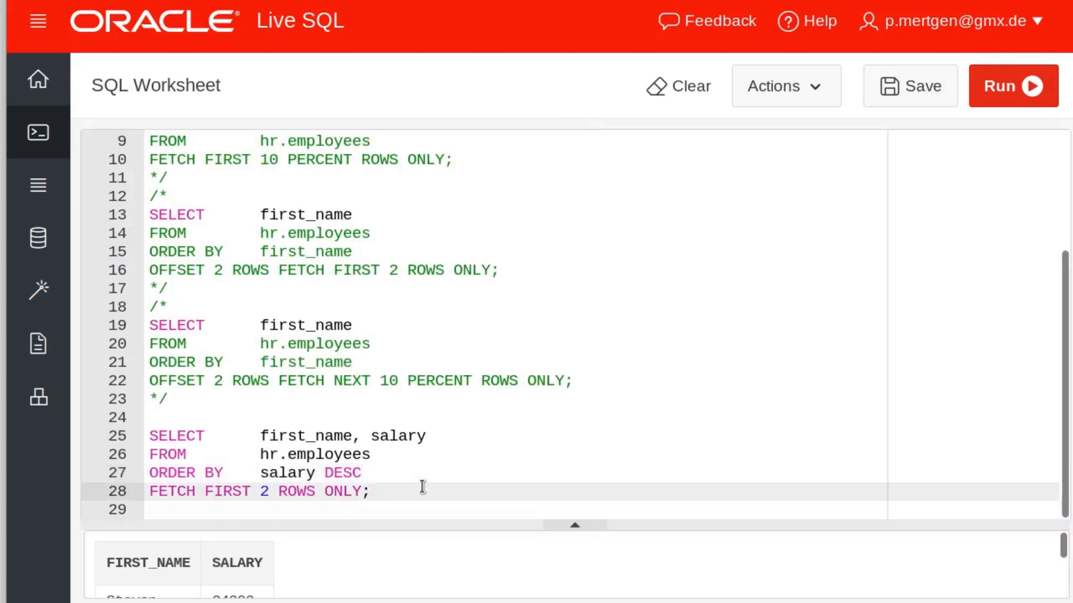
Comment out the FETCH FIRST 2 ROWS WITH TIES line with '--'.
{"action": "type", "text": "--"}
{"action": "left_click", "coordinate": [515, 473]}
{"action": "type", "text": ";"}
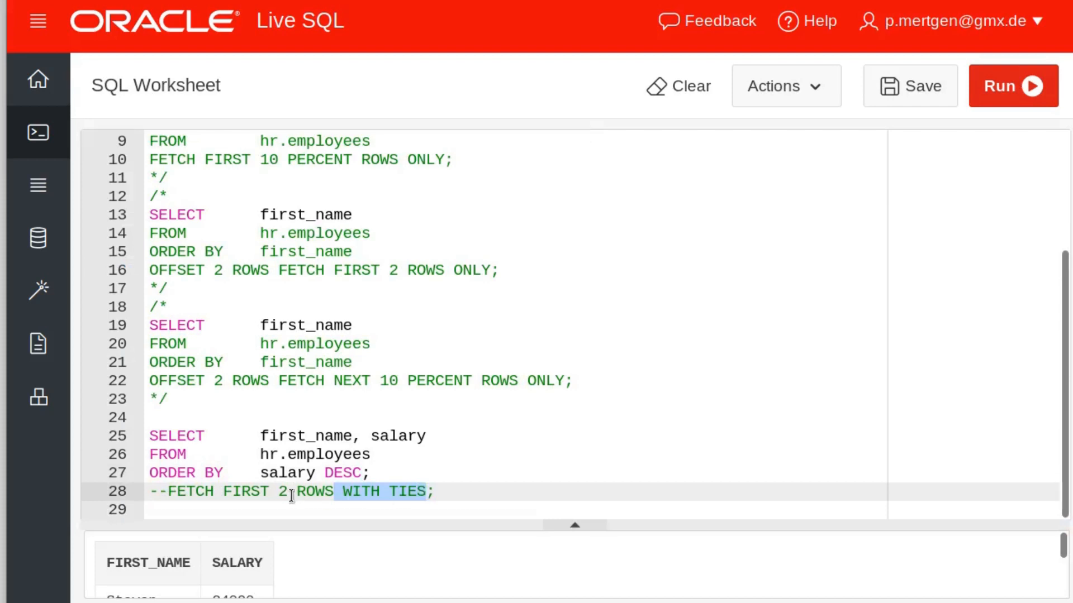
{"action": "mouse_move", "coordinate": [368, 513]}
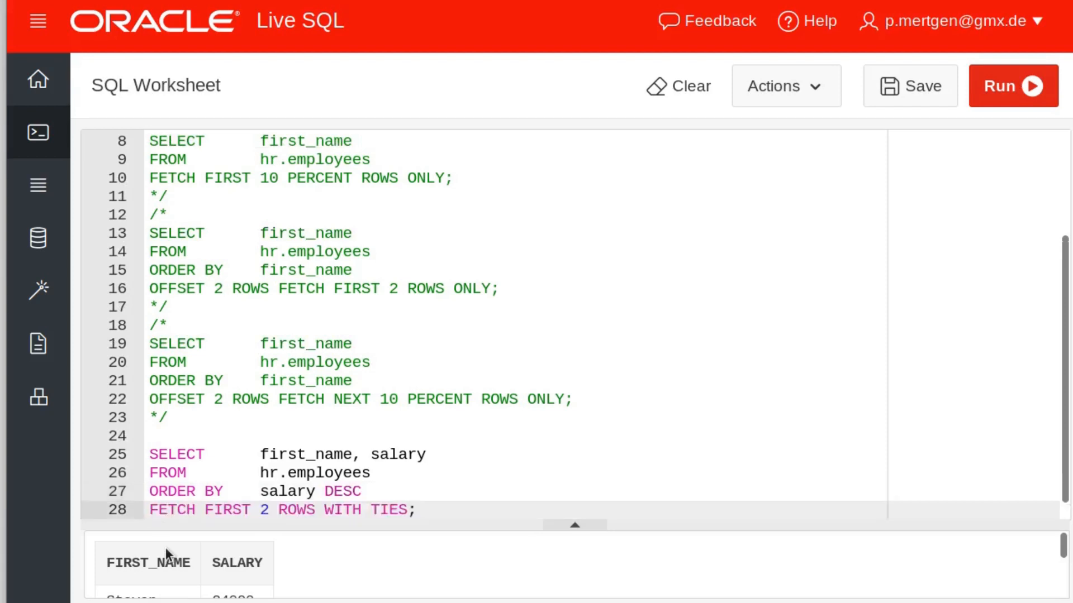
{"action": "mouse_move", "coordinate": [509, 460]}
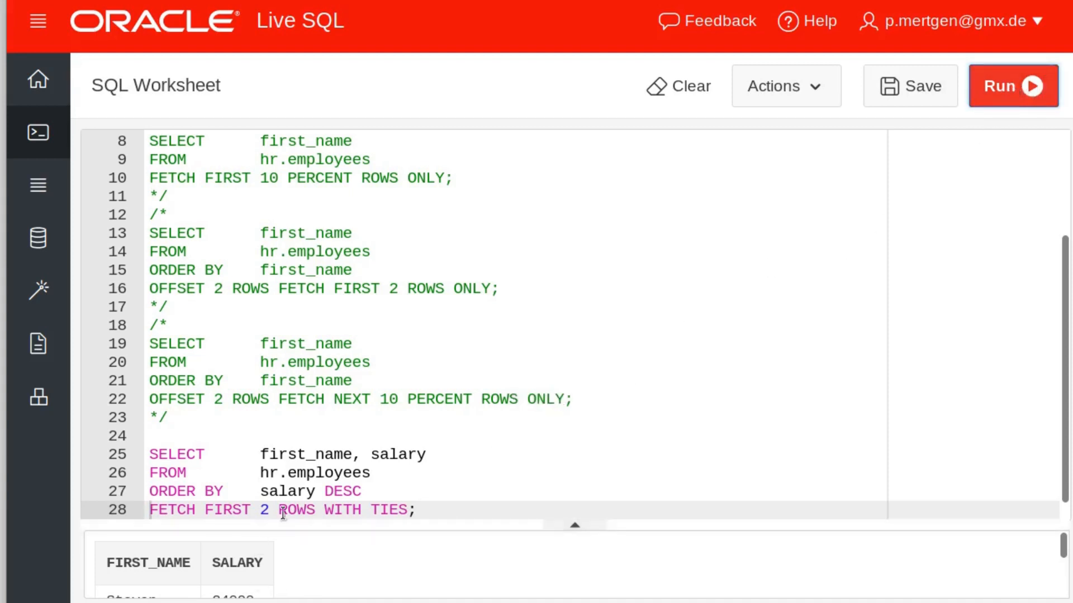
Run the WITH TIES query, getting Steven 24000 plus Neena and Lex at 17000.
{"action": "left_click", "coordinate": [1013, 86]}
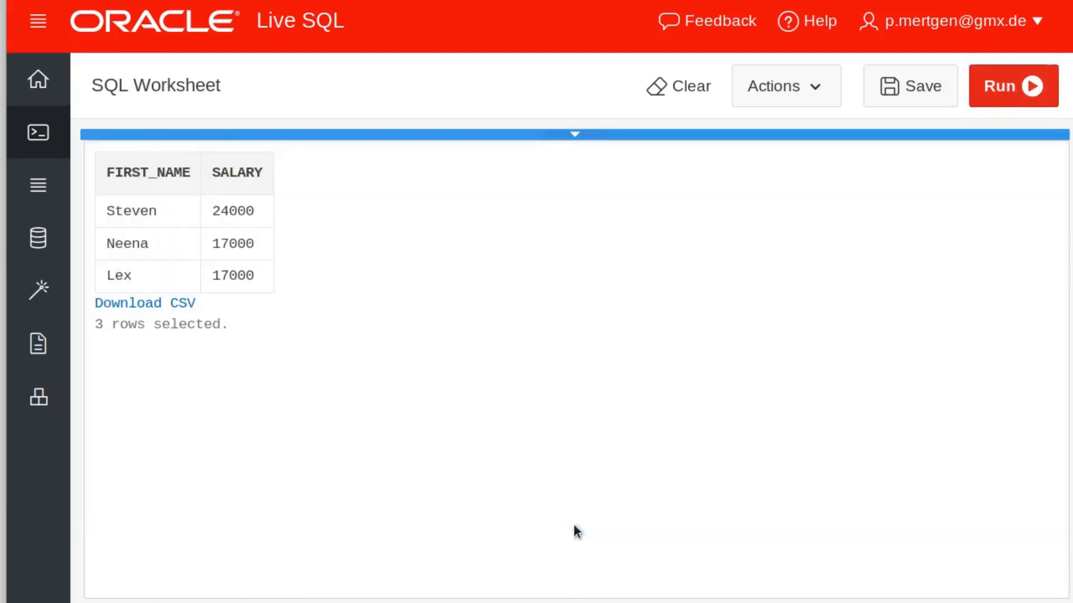
{"action": "mouse_move", "coordinate": [311, 336]}
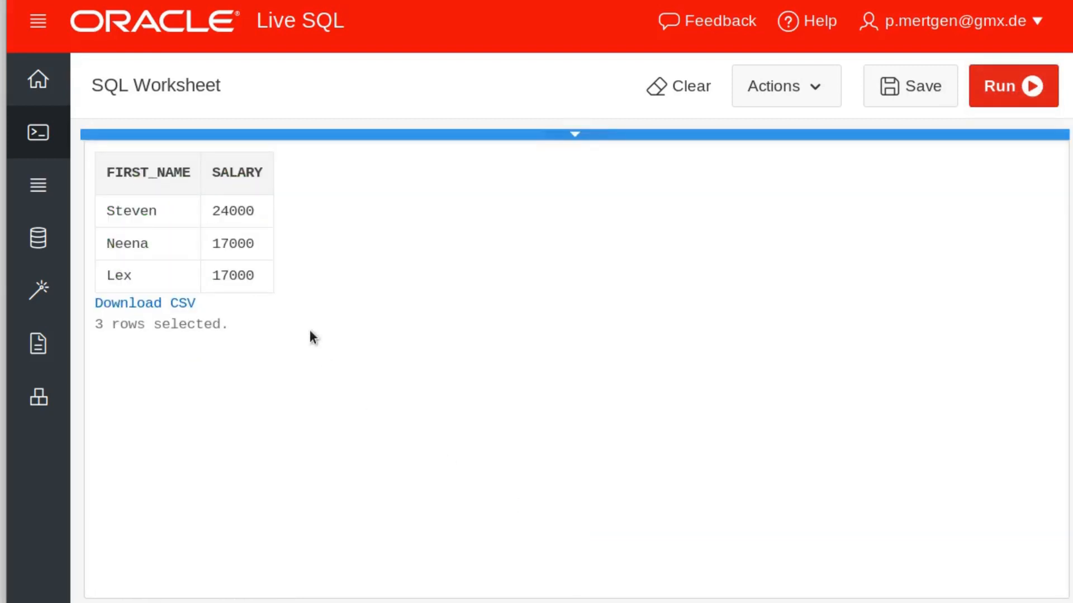
{"action": "mouse_move", "coordinate": [241, 302]}
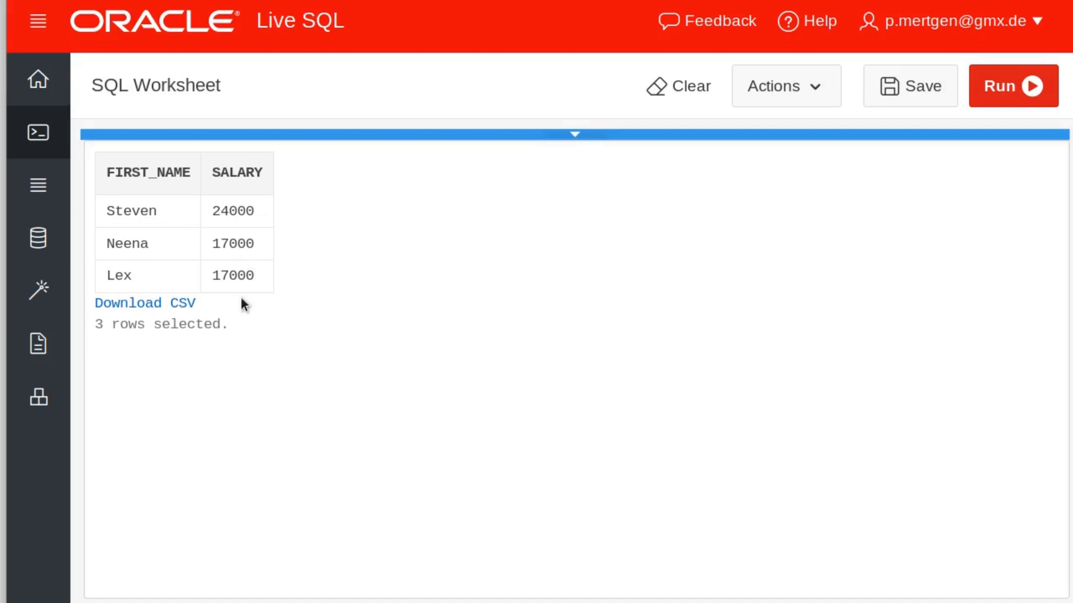
{"action": "mouse_move", "coordinate": [381, 313]}
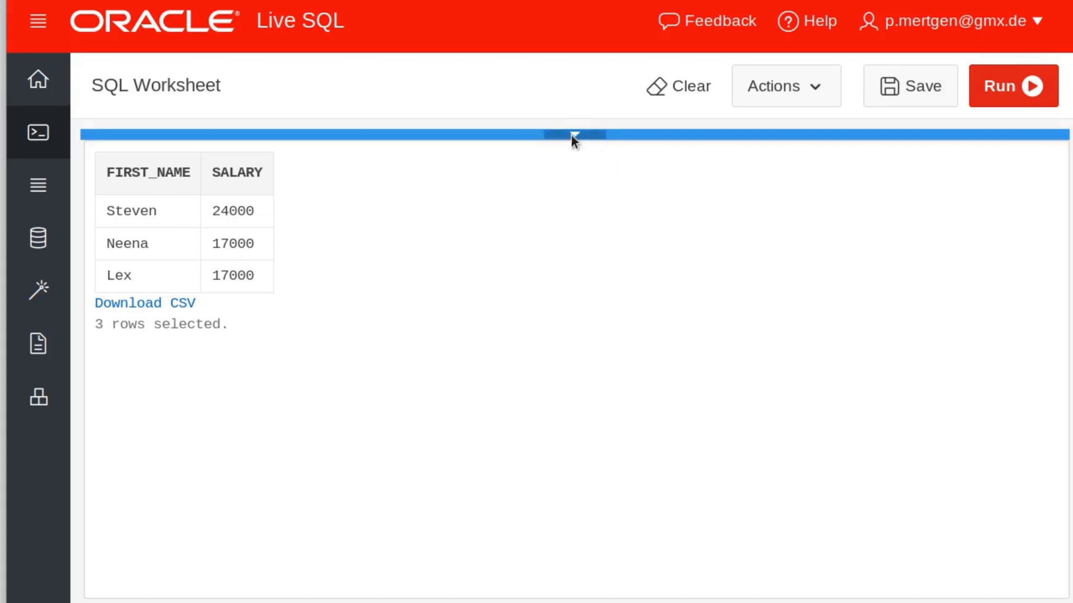
{"action": "left_click_drag", "start_coordinate": [573, 136], "coordinate": [574, 525]}
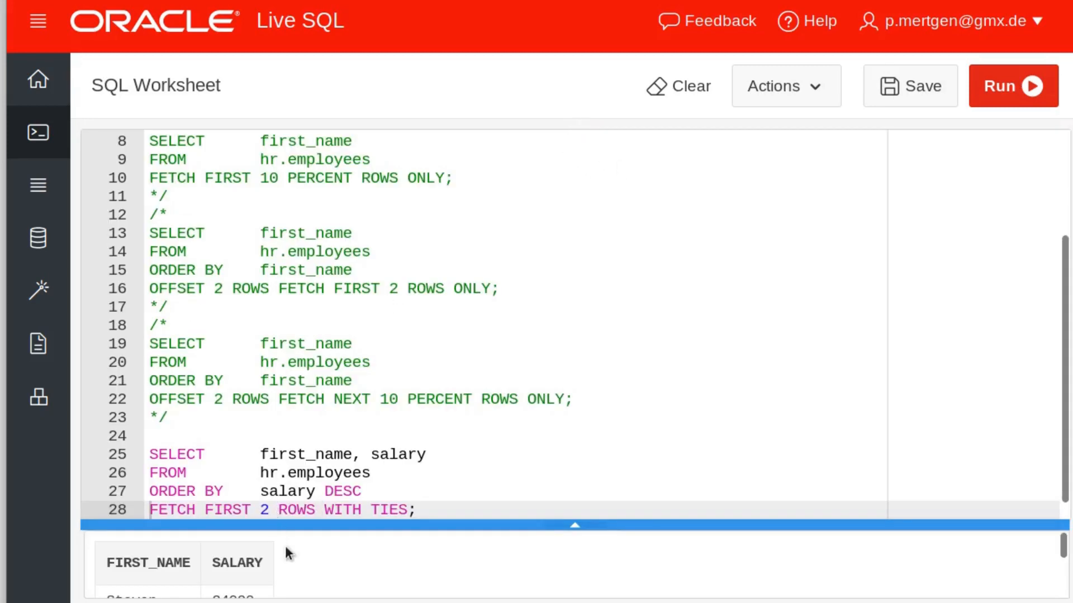
{"action": "mouse_move", "coordinate": [375, 577]}
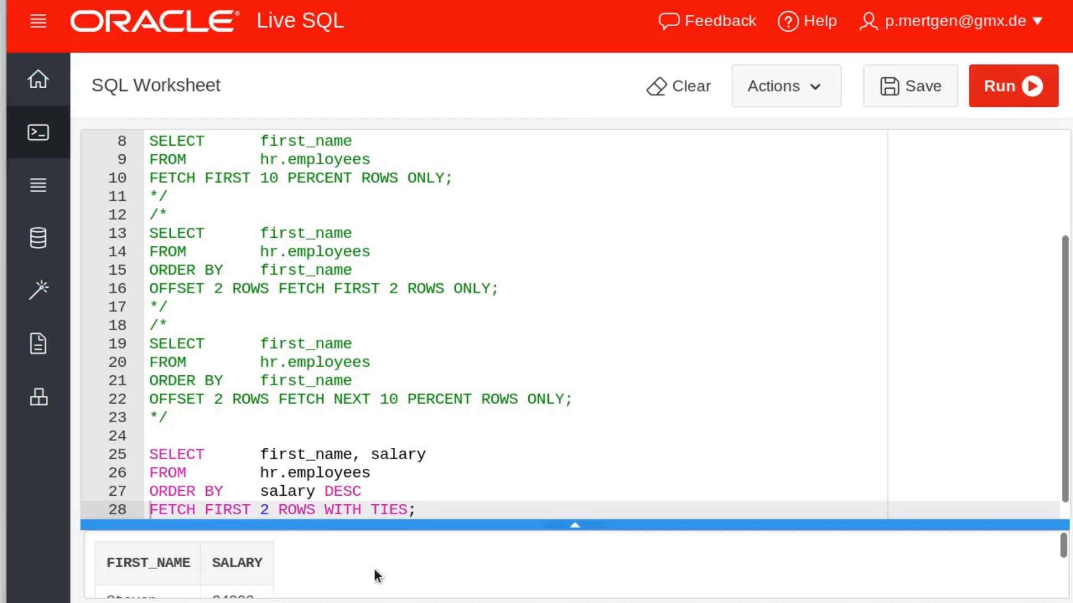